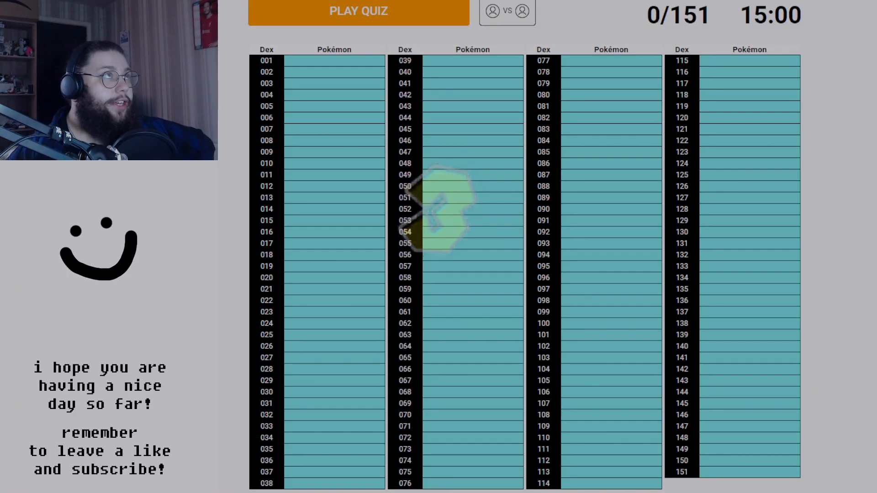
Step: Start the quiz and enter Bulbasaur, Kakuna, Electrode, Farfetch'd and Pikachu
{"action": "left_click", "coordinate": [358, 11]}
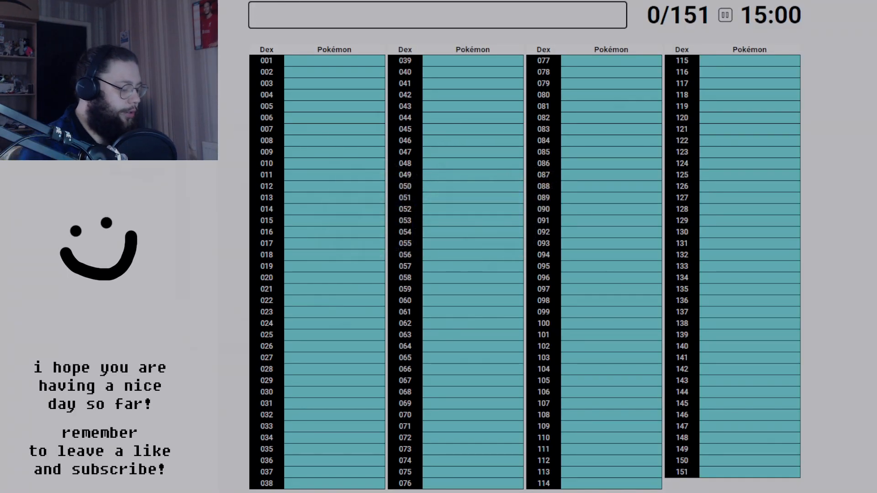
{"action": "type", "text": "Bulbasaur"}
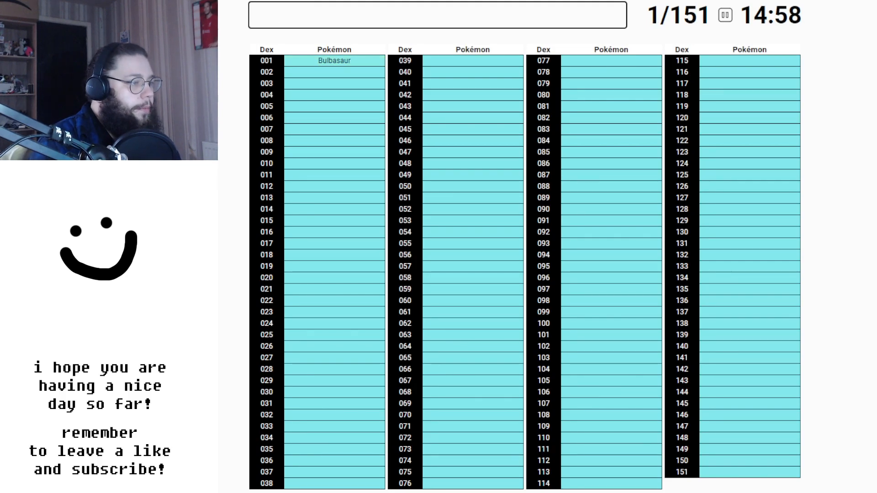
{"action": "type", "text": "Kakuna"}
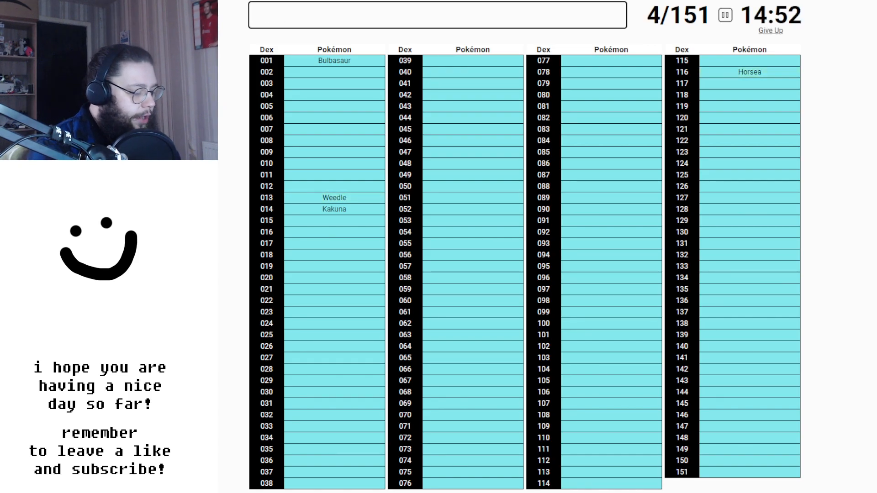
{"action": "type", "text": "Jo"}
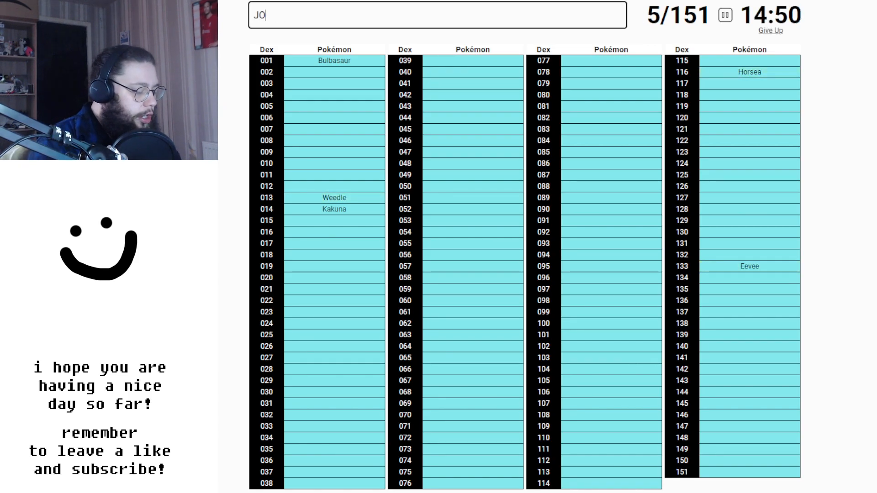
{"action": "type", "text": "VA"}
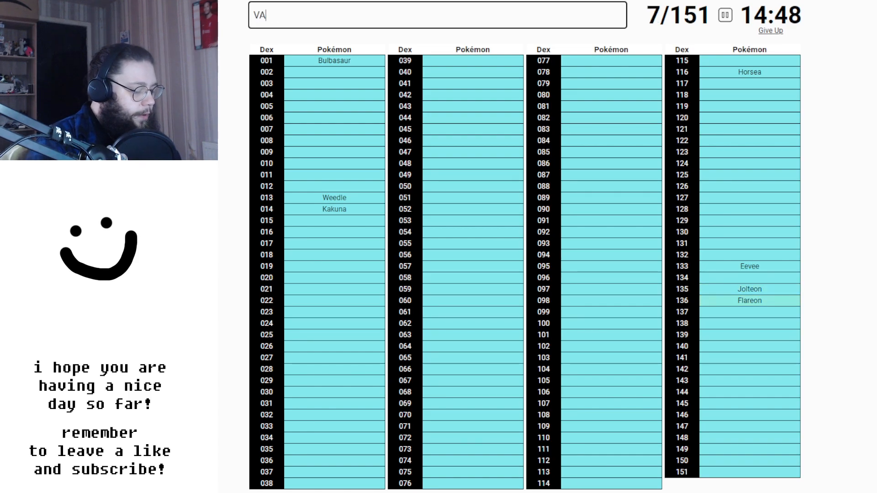
{"action": "type", "text": "ELECTRO"}
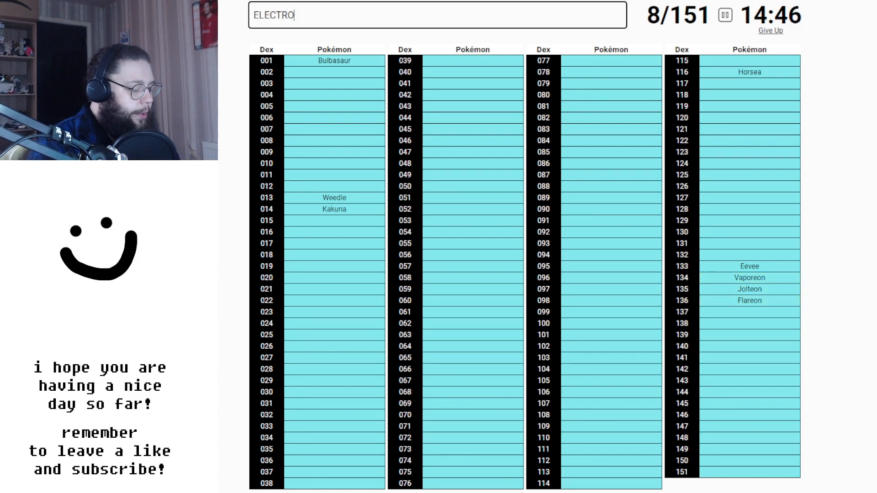
{"action": "type", "text": "FARFET"}
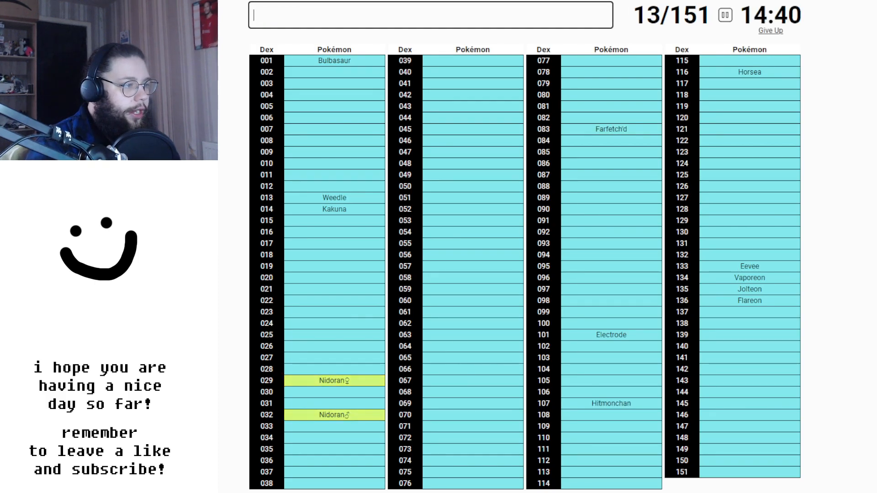
{"action": "type", "text": "Pikachu"}
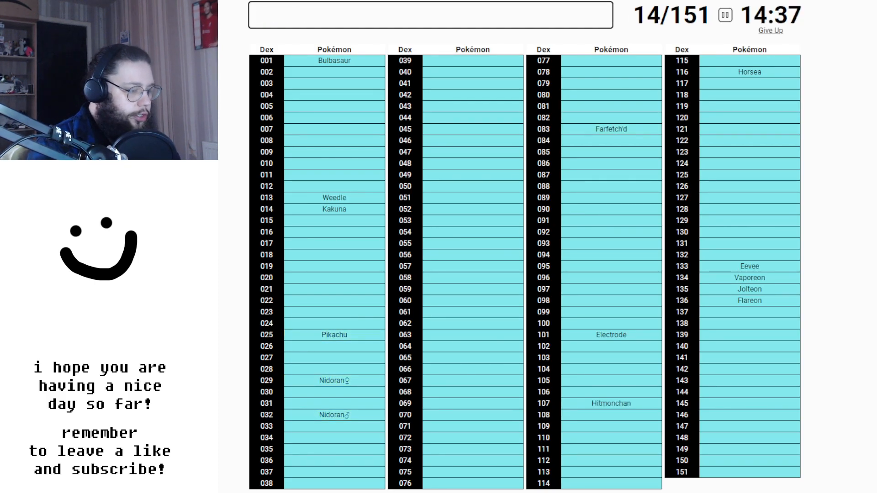
Step: Add Spearow, Psyduck, Machop, Tauros, Gyarados and Kabuto
{"action": "type", "text": "SPR"}
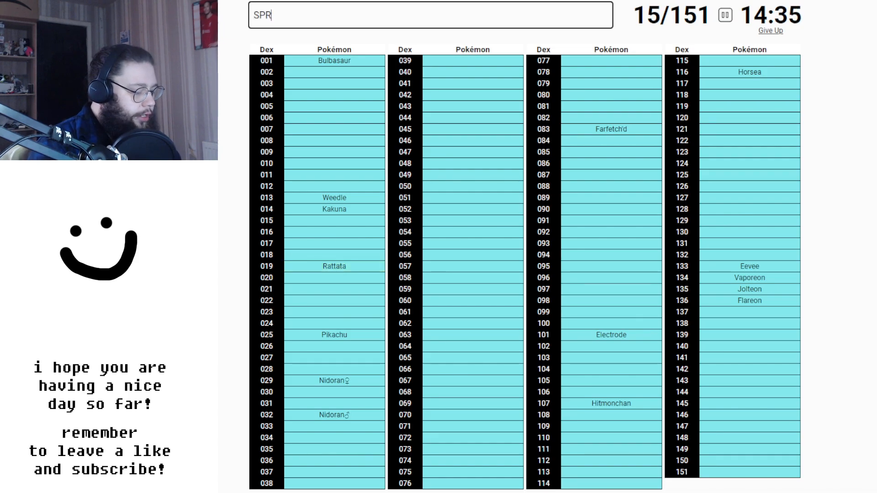
{"action": "type", "text": "PSYDUC"}
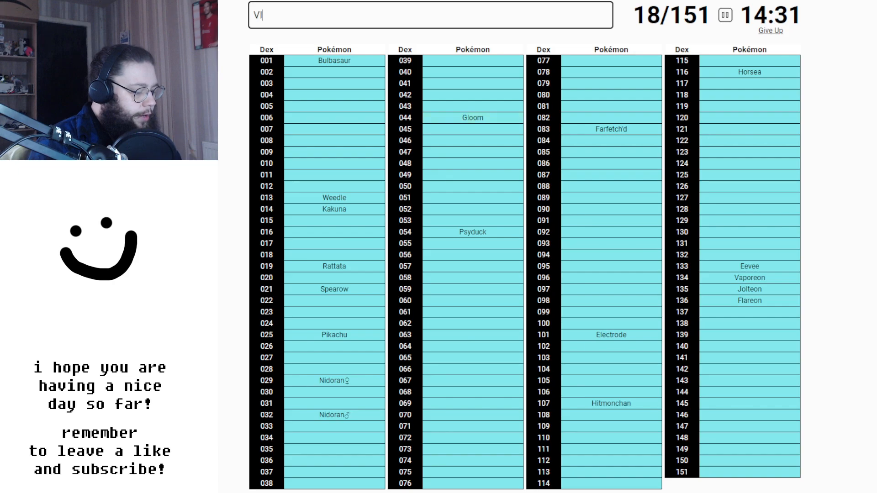
{"action": "type", "text": "MACH"}
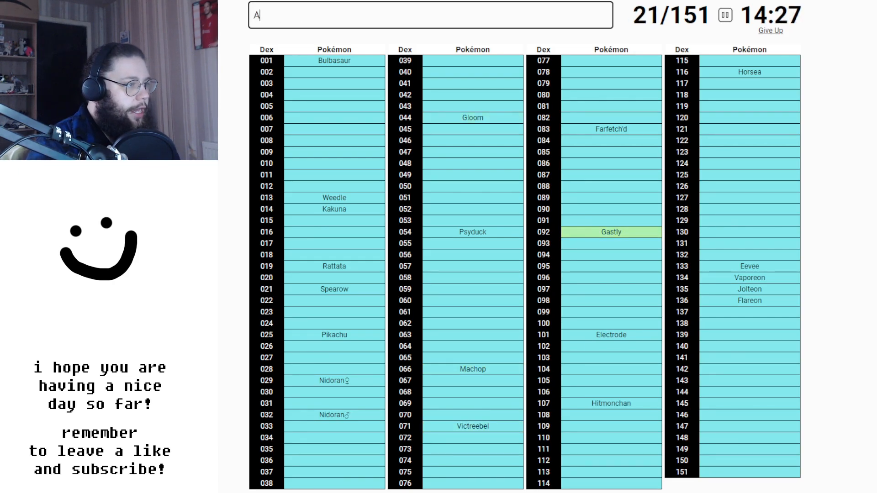
{"action": "type", "text": "TAU"}
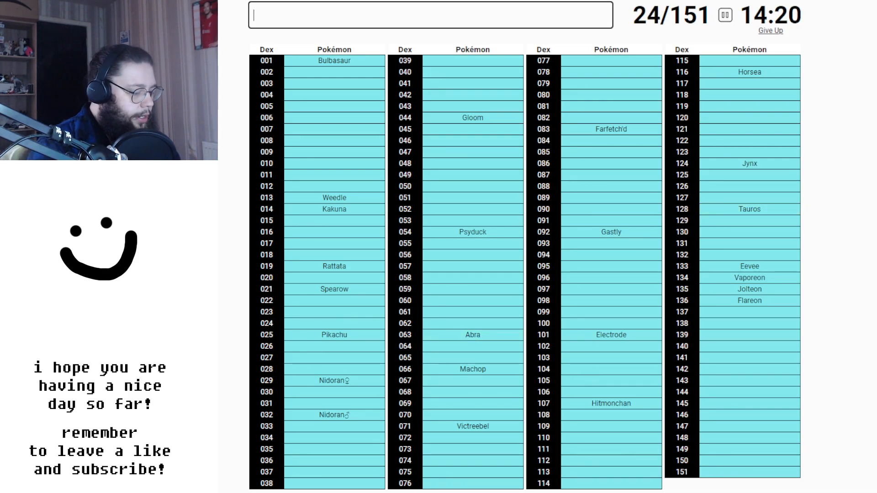
{"action": "type", "text": "Gyarados"}
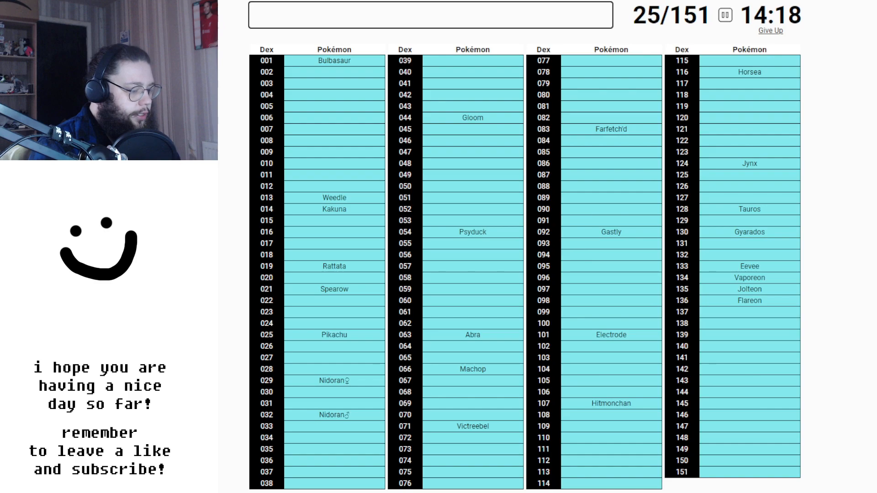
{"action": "type", "text": "L"}
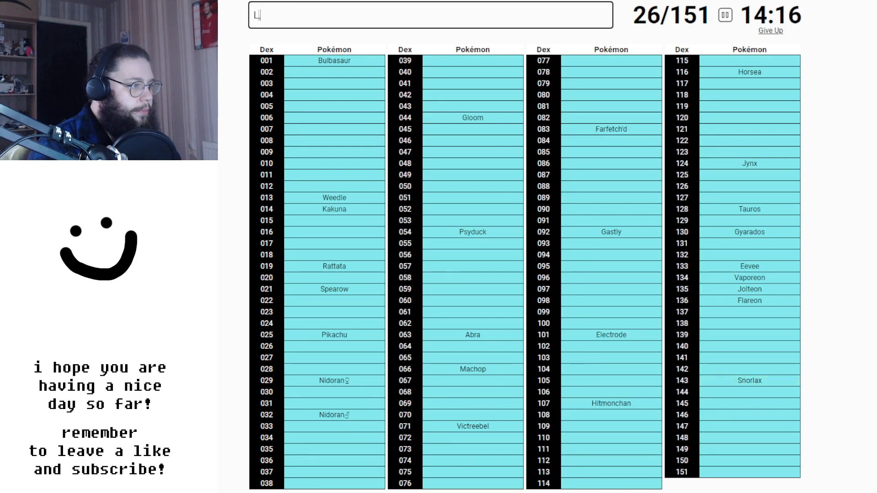
{"action": "type", "text": "KABUT"}
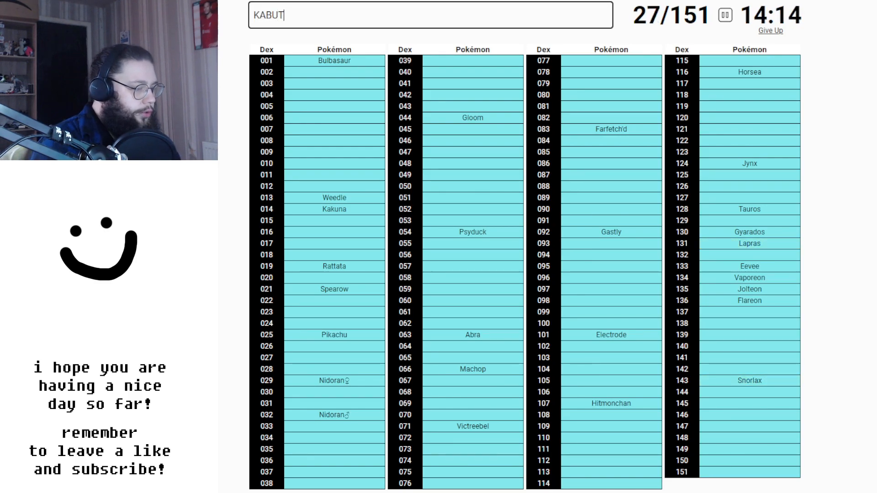
{"action": "type", "text": "KABUTO"}
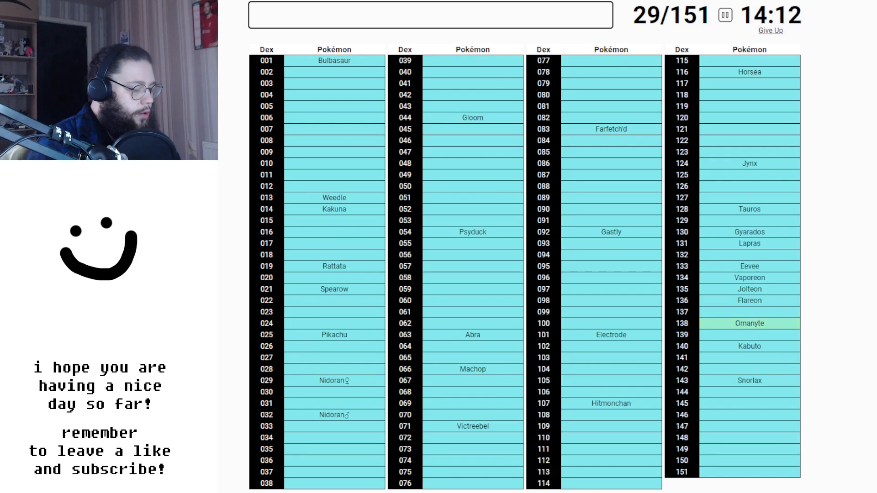
Step: Add Porygon, Lickitung, Staryu, Rapidash and Vulpix, reaching 39 of 151
{"action": "type", "text": "KA"}
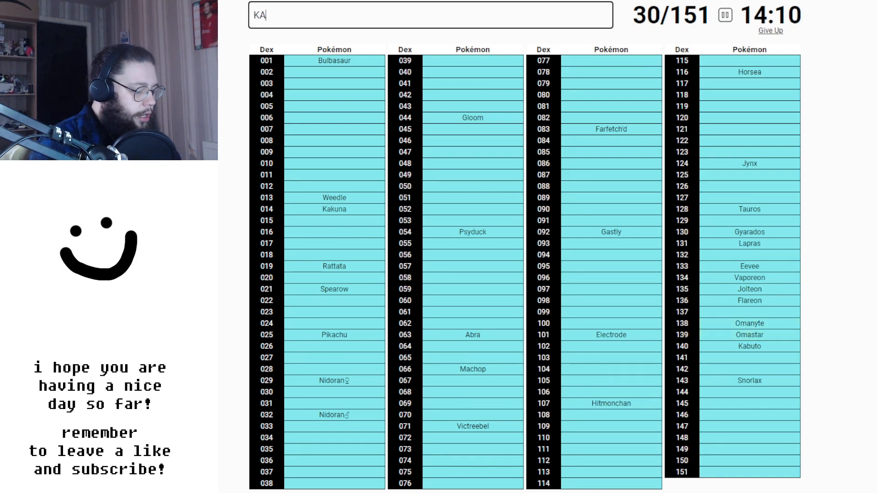
{"action": "type", "text": "PORY"}
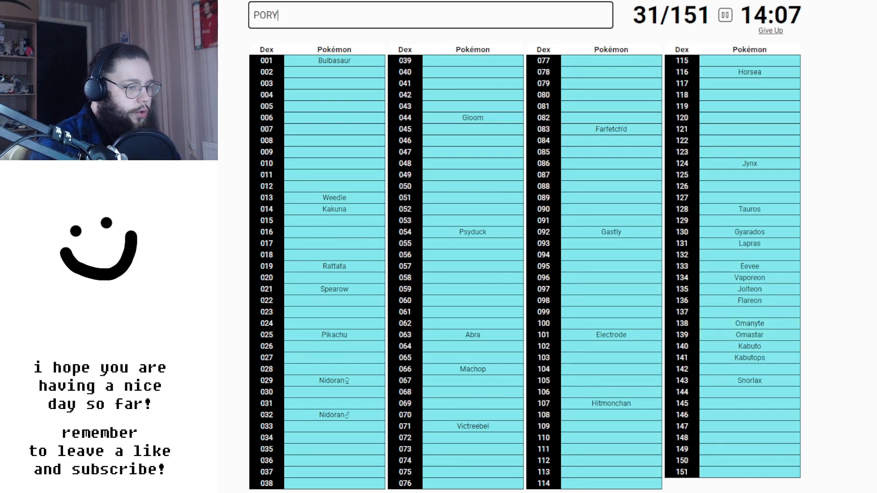
{"action": "type", "text": "LICKIT"}
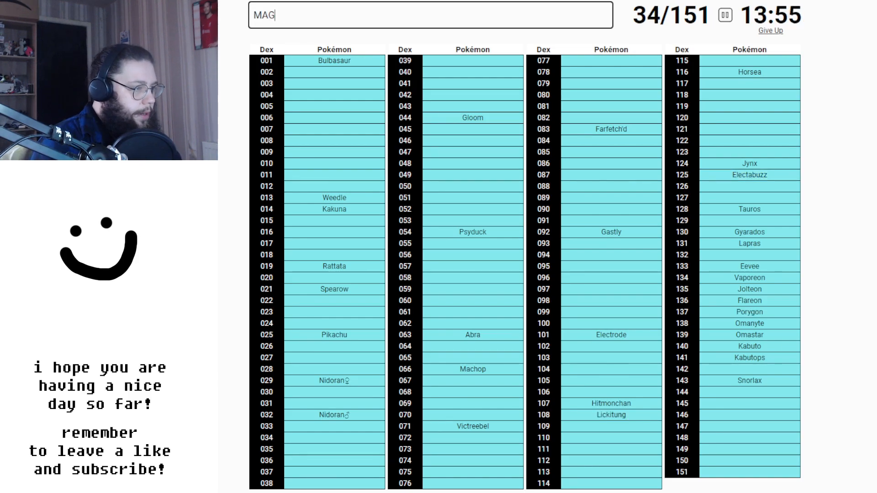
{"action": "type", "text": "GOL"}
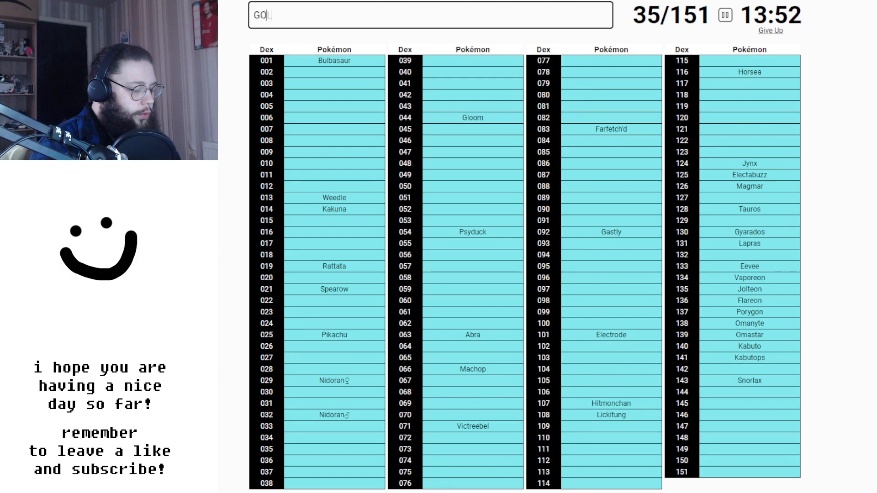
{"action": "type", "text": "STAR"}
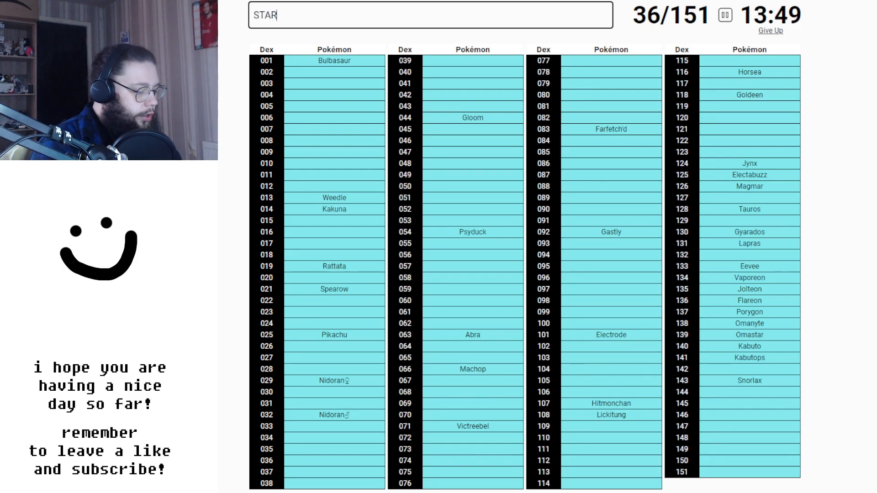
{"action": "type", "text": "RAPIDAS"}
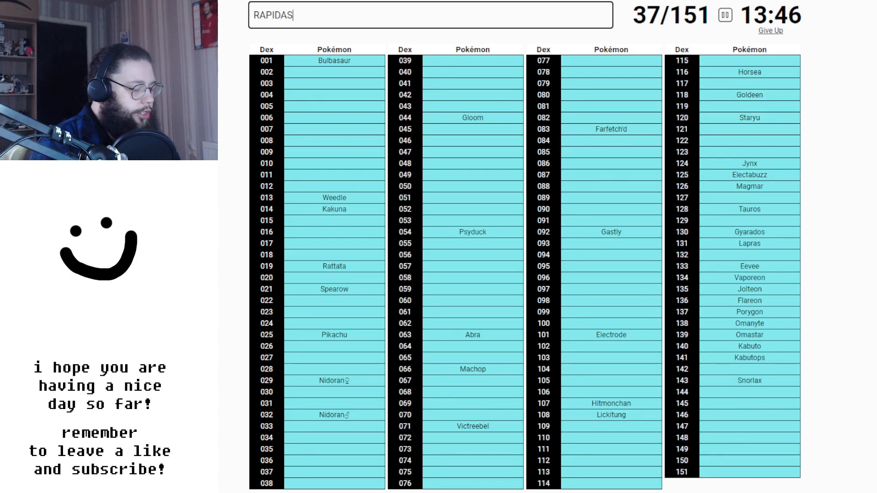
{"action": "type", "text": "VULP"}
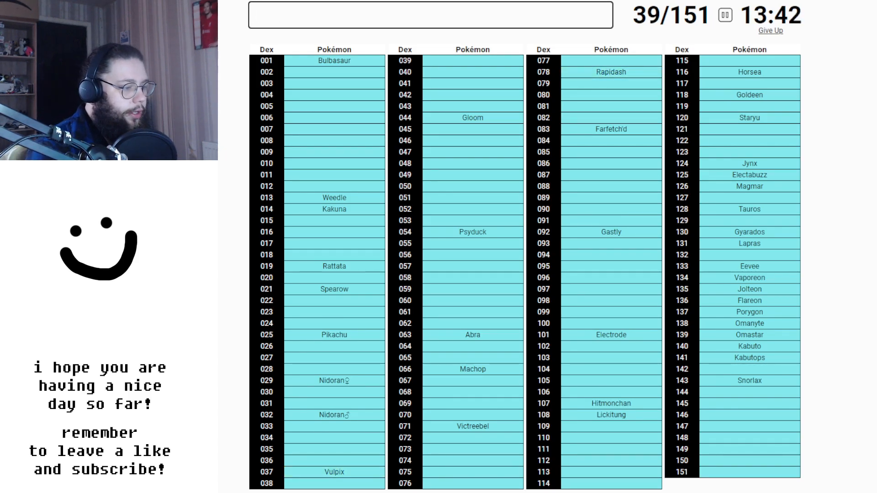
Step: Enter Ditto, Articuno, Zapdos, Dratini's line, Voltorb, Exeggcute and Exeggutor
{"action": "type", "text": "S"}
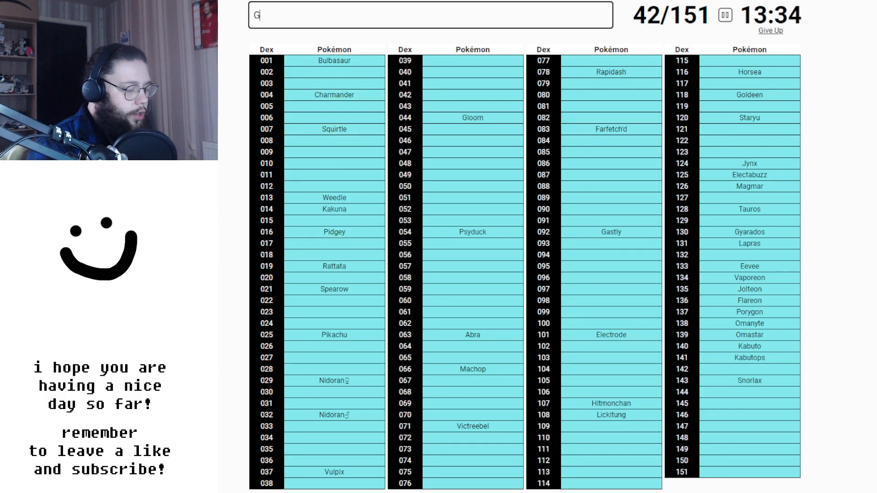
{"action": "type", "text": "PO"}
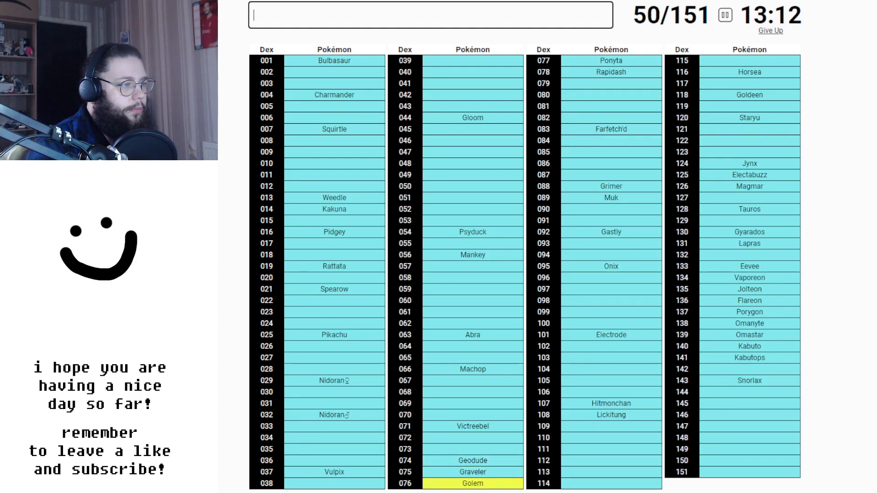
{"action": "type", "text": "Ditto"}
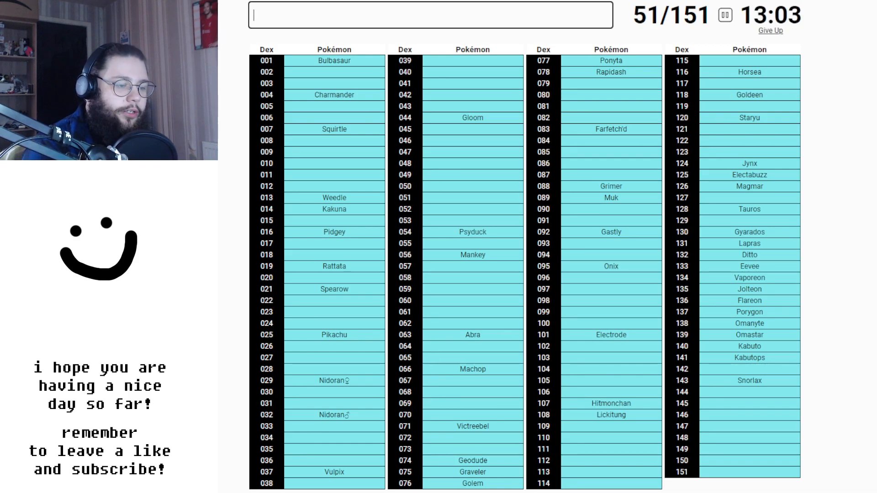
{"action": "type", "text": "Articuno"}
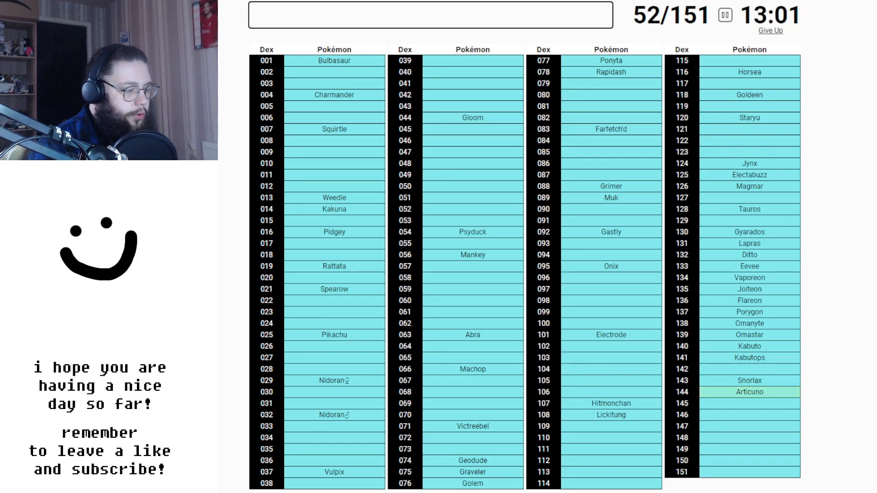
{"action": "type", "text": "Zapdos"}
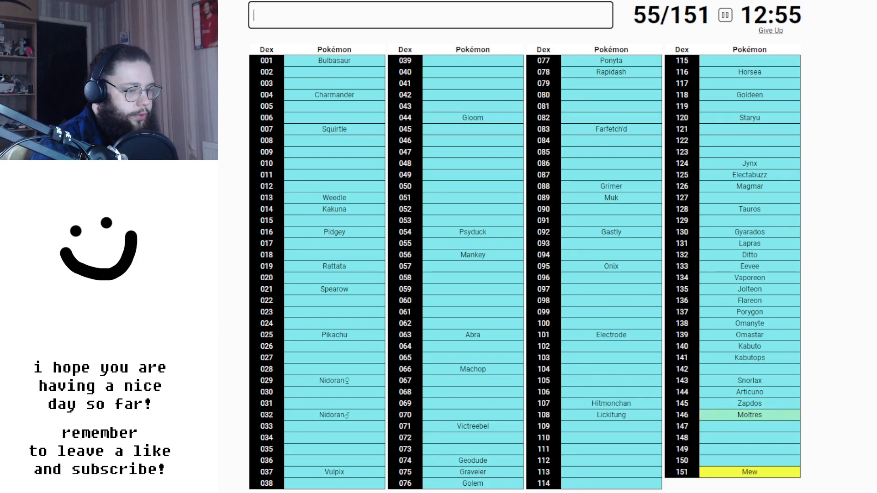
{"action": "type", "text": "DRA"}
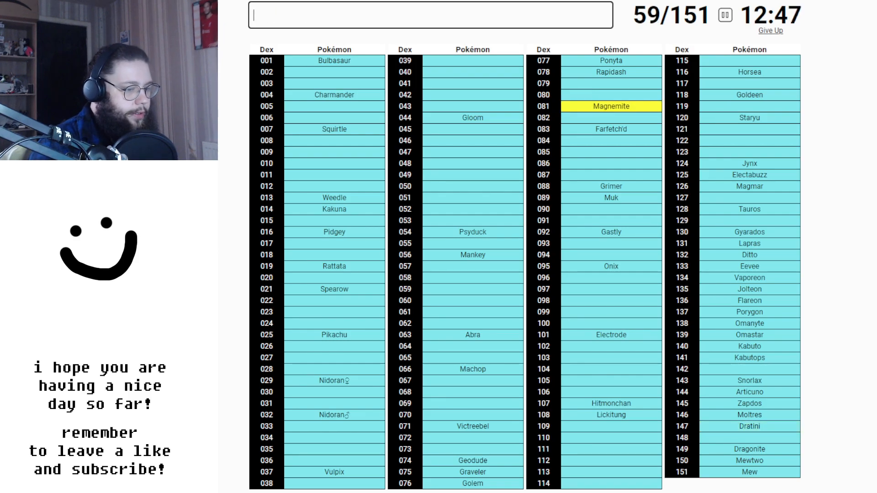
{"action": "type", "text": "voltorb"}
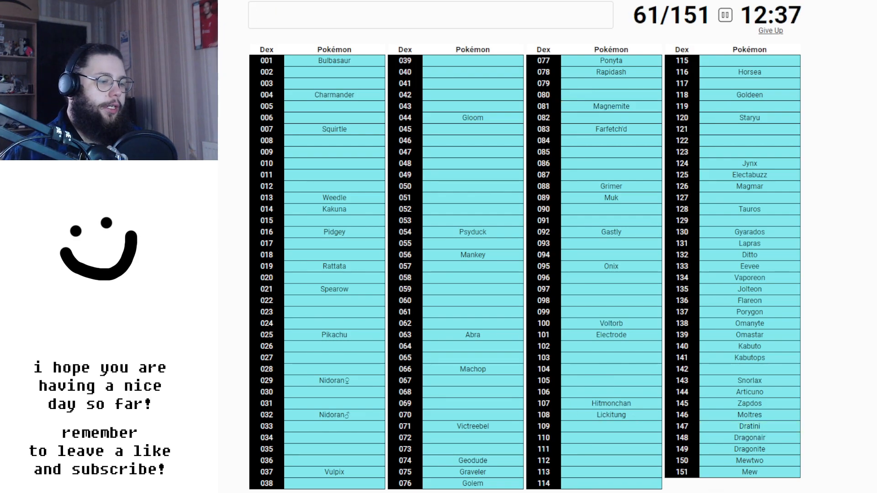
{"action": "type", "text": "CE"}
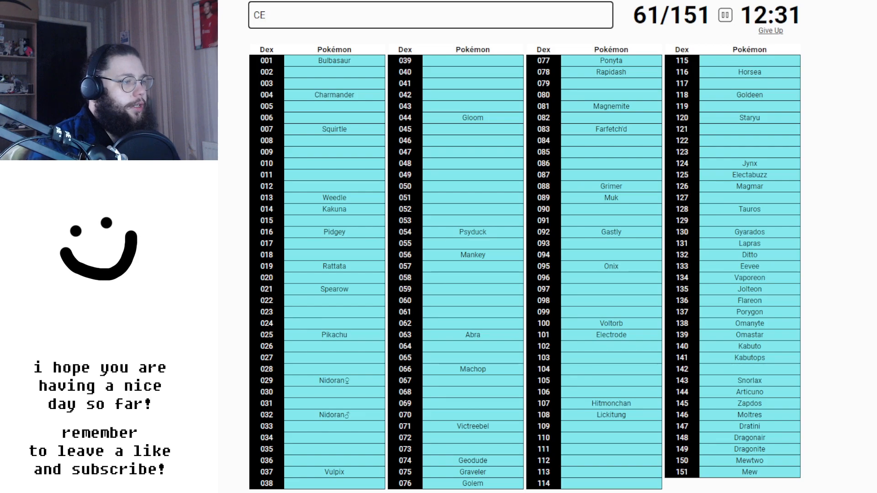
{"action": "type", "text": "Exeggcute"}
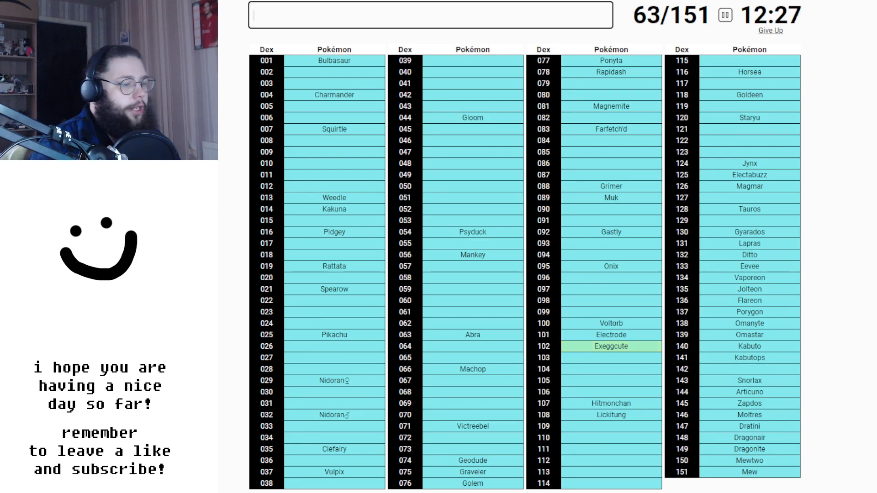
{"action": "type", "text": "EXEG"}
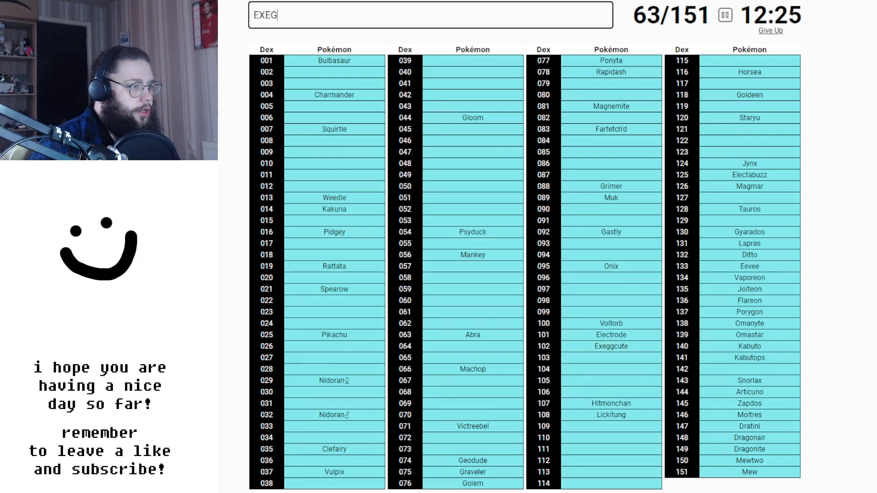
{"action": "type", "text": "G"}
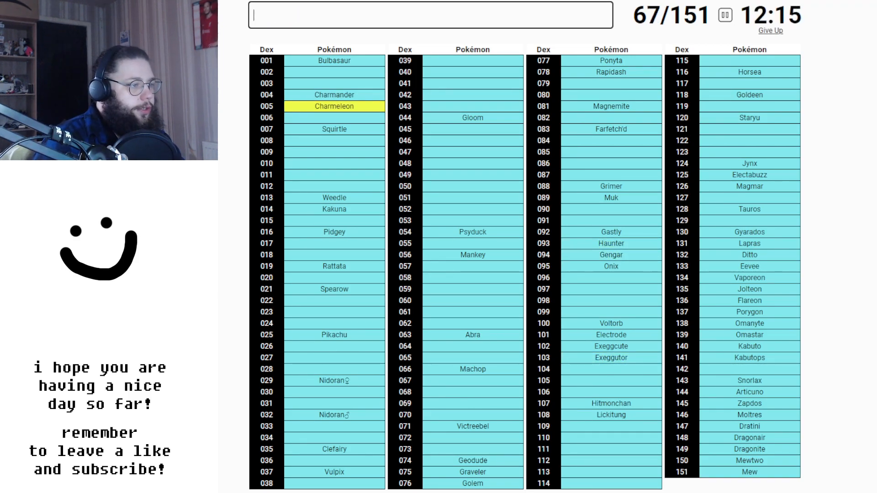
Step: Enter Blastoise, Wartortle, Venusaur and Butterfree, among other starters and bugs
{"action": "type", "text": "BLAS"}
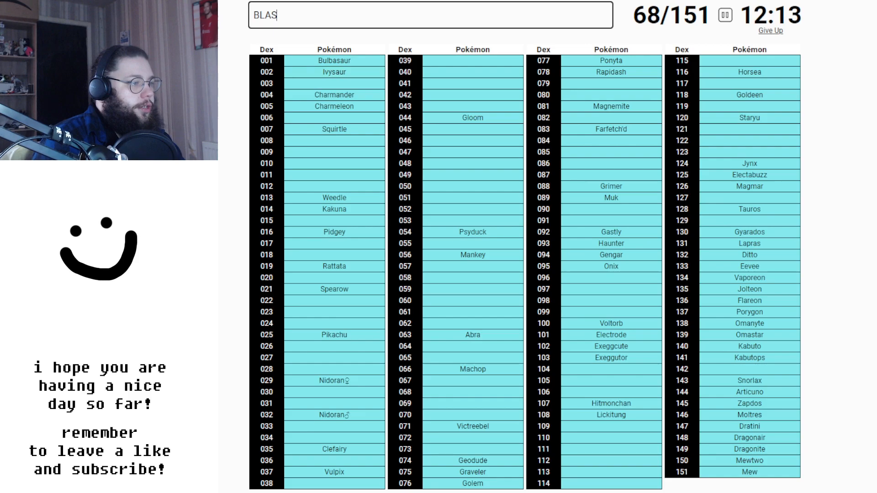
{"action": "type", "text": "WOR="}
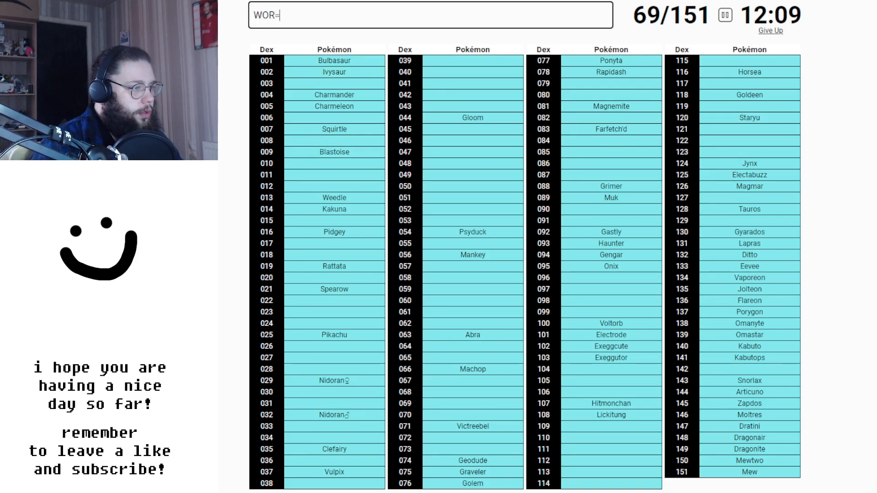
{"action": "type", "text": "WARTORTL"}
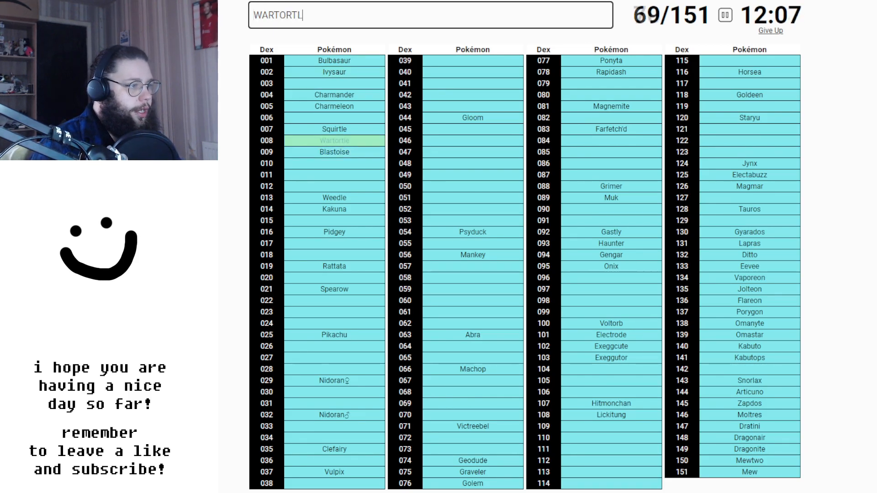
{"action": "type", "text": "VENUSAU"}
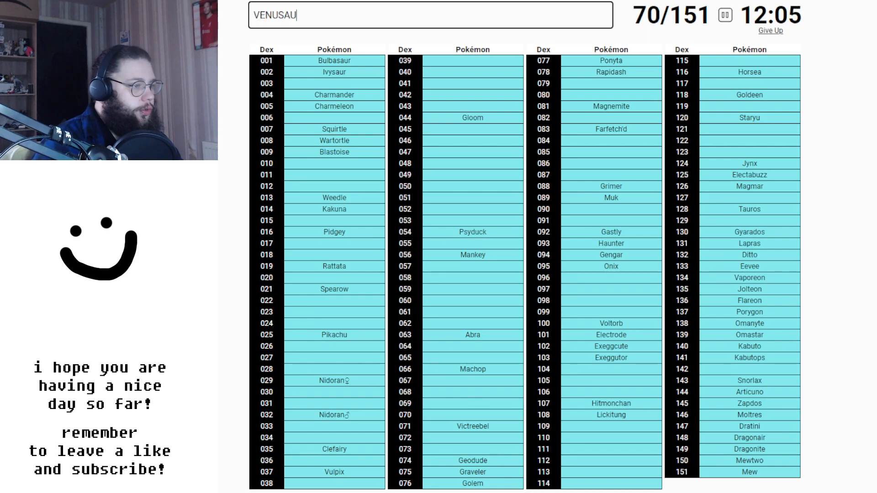
{"action": "type", "text": "CA"}
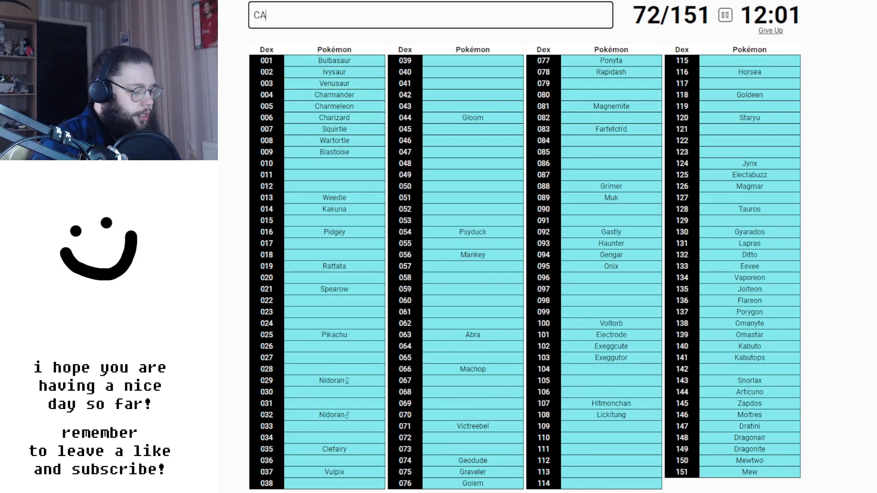
{"action": "type", "text": "BUT"}
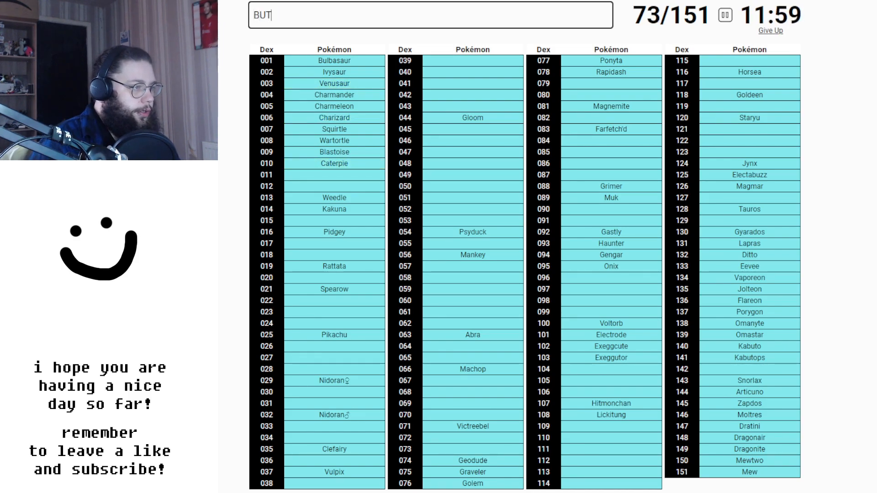
{"action": "type", "text": "PI"}
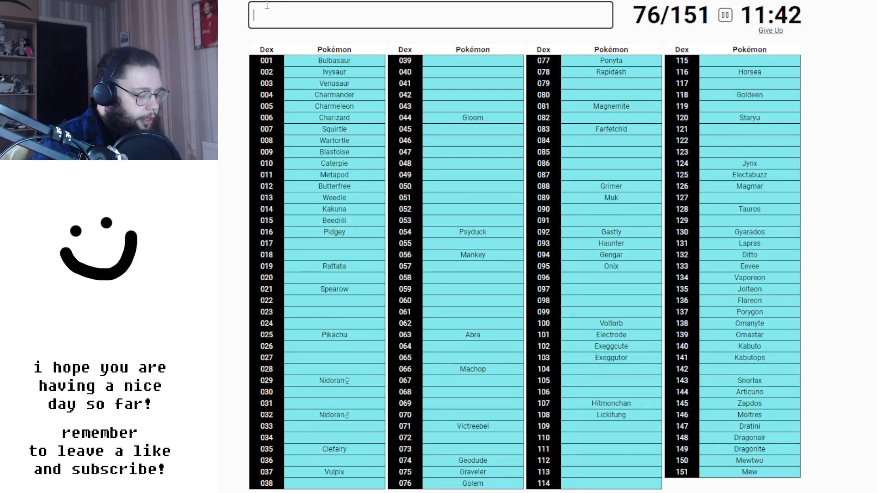
{"action": "type", "text": "R"}
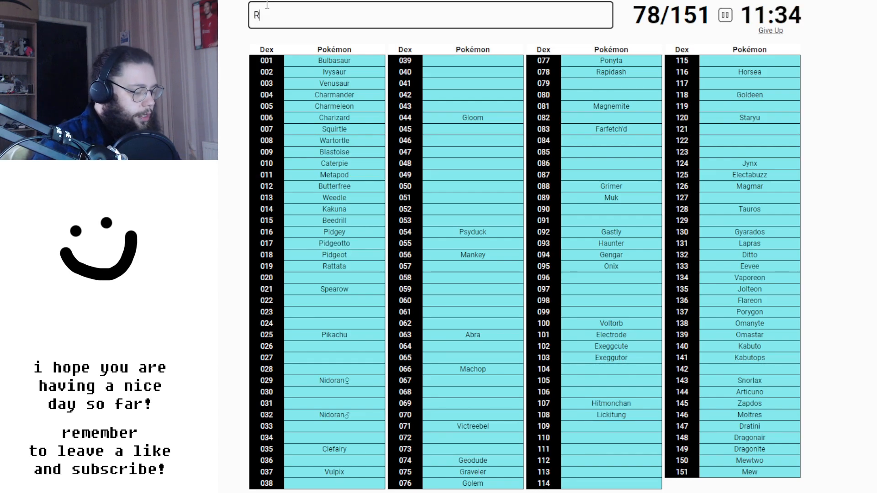
Step: Add Fearow, Sandslash, Meowth, Primeape, Kadabra and Koffing
{"action": "type", "text": "FEARO"}
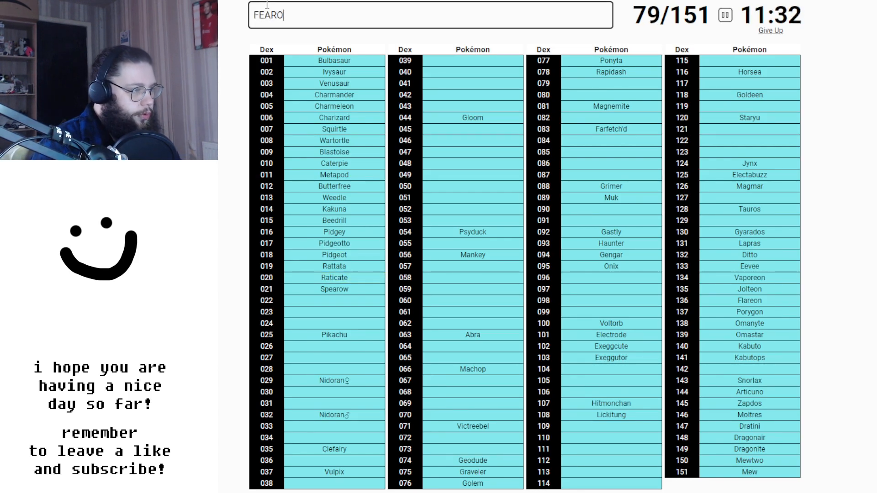
{"action": "type", "text": "SANDAS"}
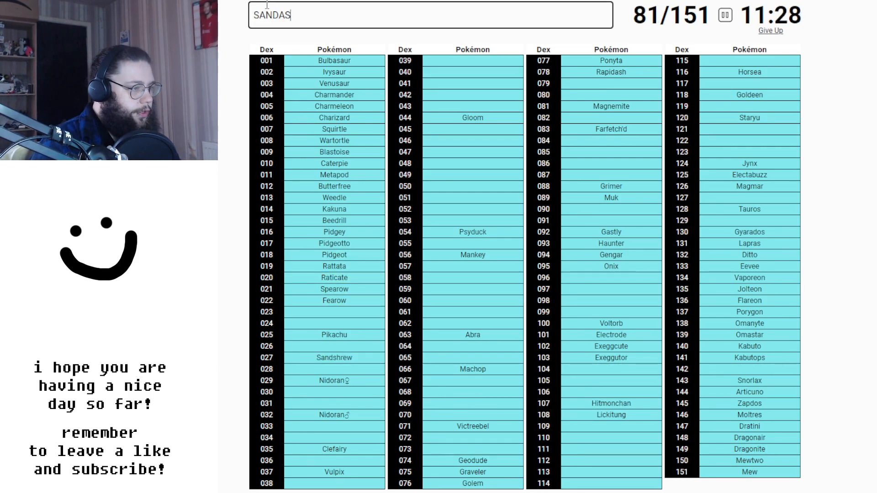
{"action": "type", "text": "MEO"}
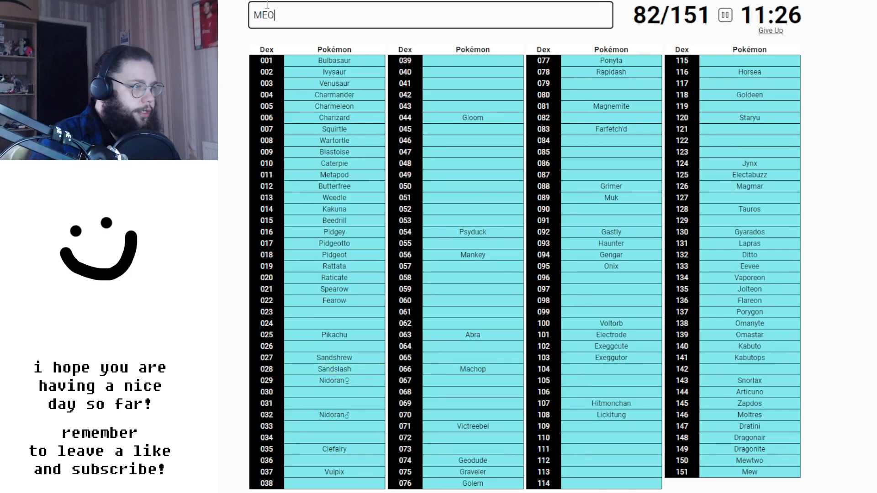
{"action": "type", "text": "GO"}
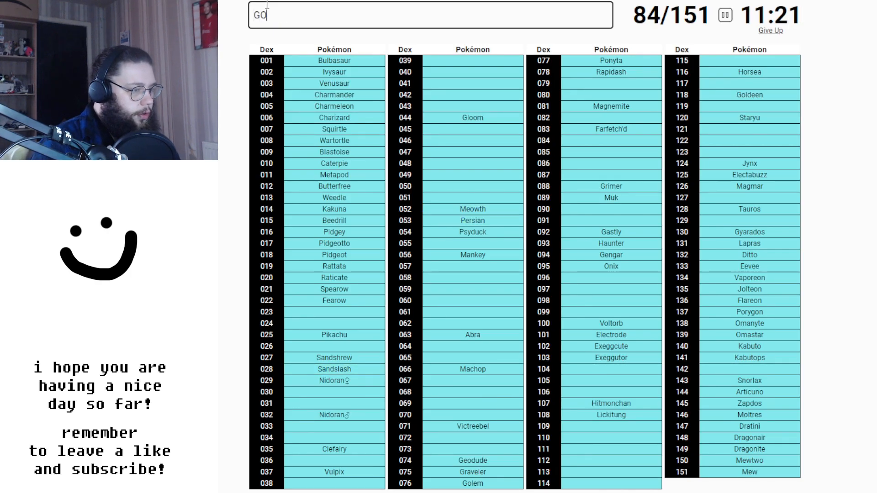
{"action": "type", "text": "PRIME"}
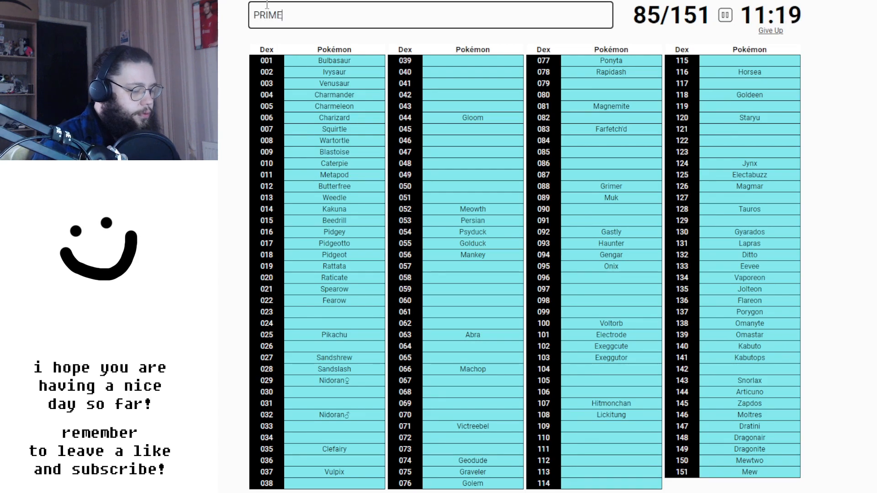
{"action": "type", "text": "KADABA"}
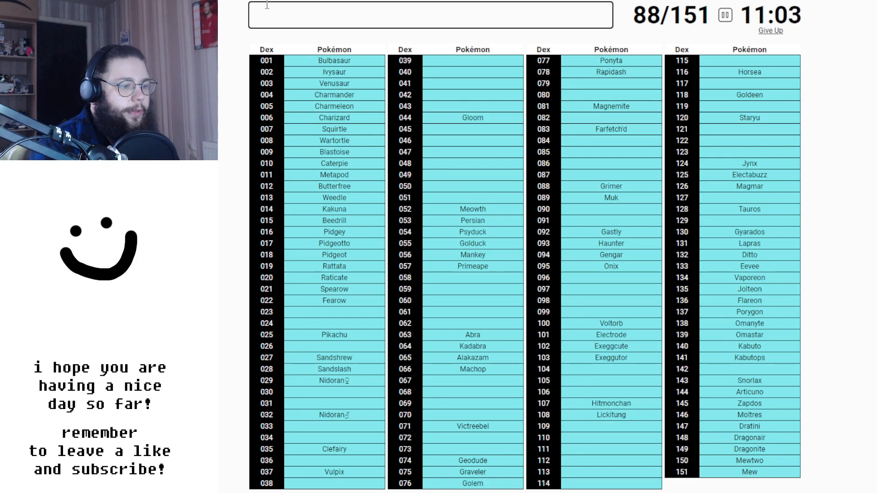
{"action": "type", "text": "KOFF"}
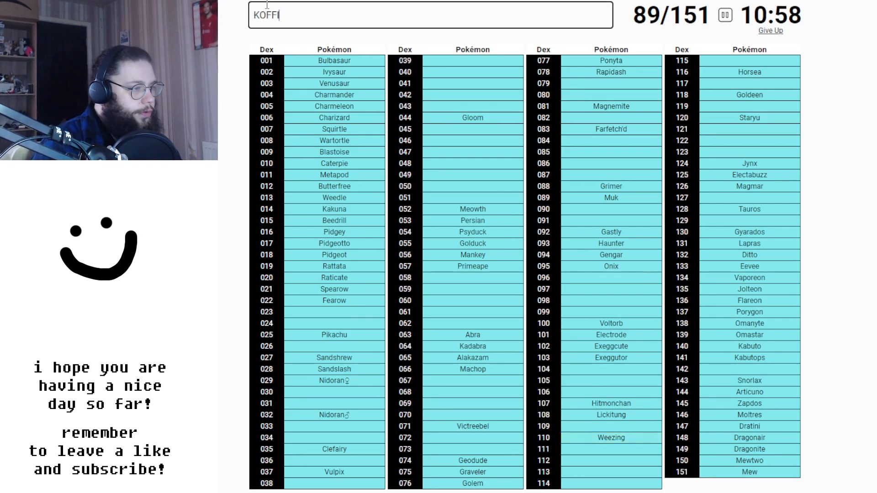
{"action": "type", "text": "AR"}
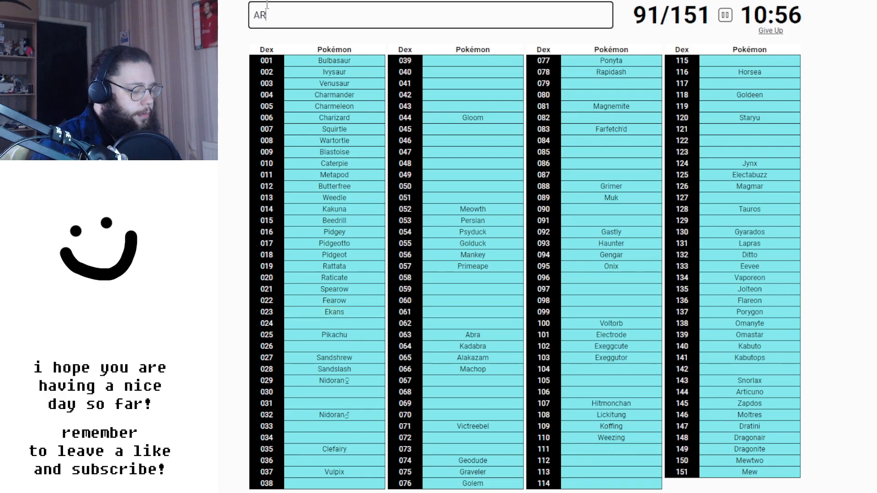
Step: Add Raichu, Ninetales, Machamp, Weepinbell, Magneton and a Hitmon
{"action": "type", "text": "Raichu"}
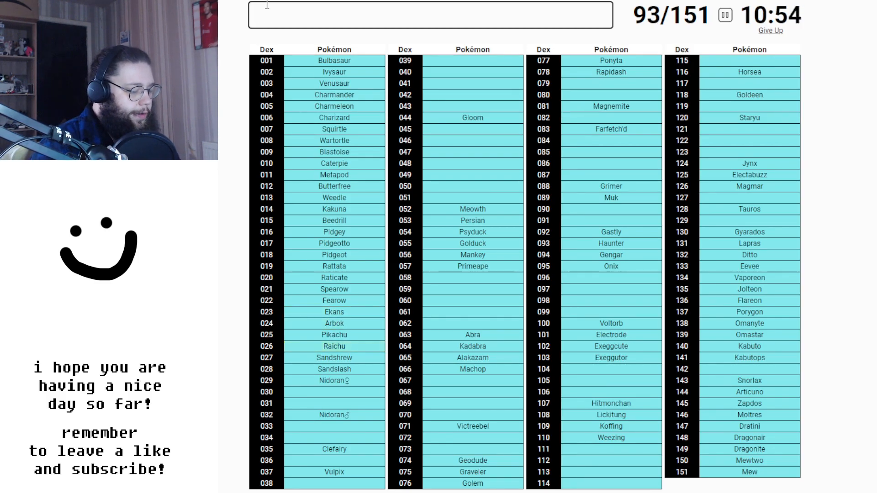
{"action": "type", "text": "Ninetales"}
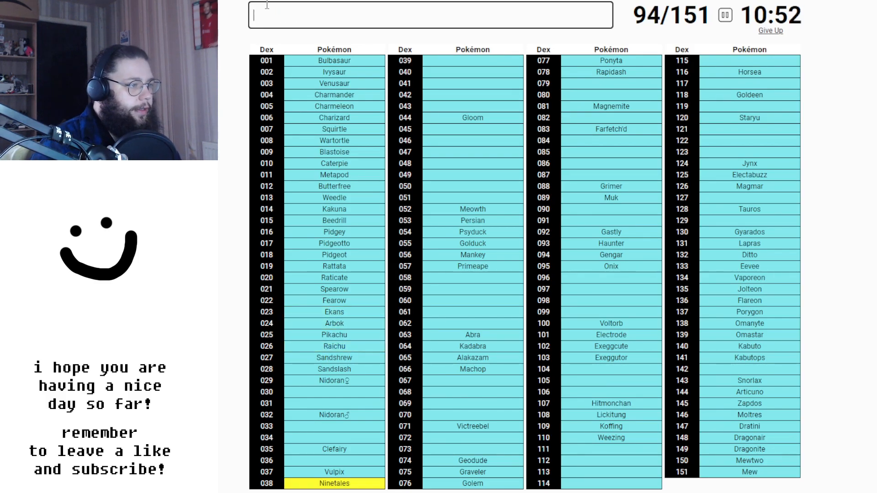
{"action": "type", "text": "G"}
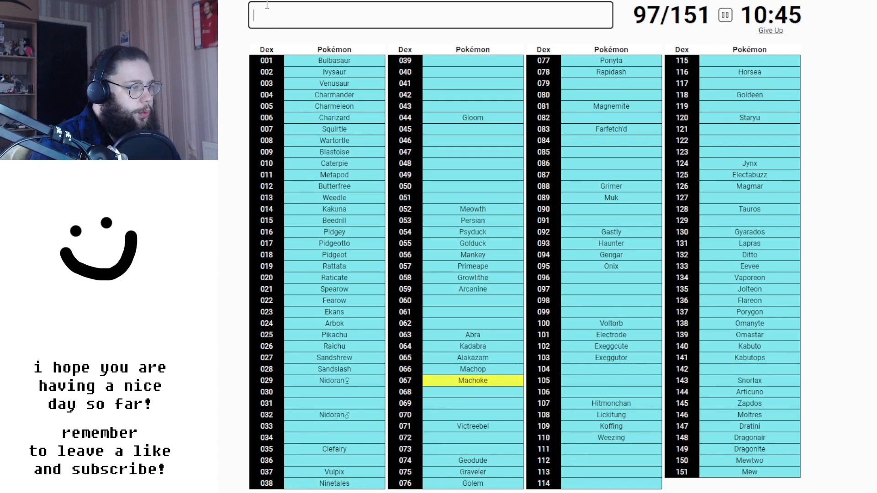
{"action": "type", "text": "Machamp"}
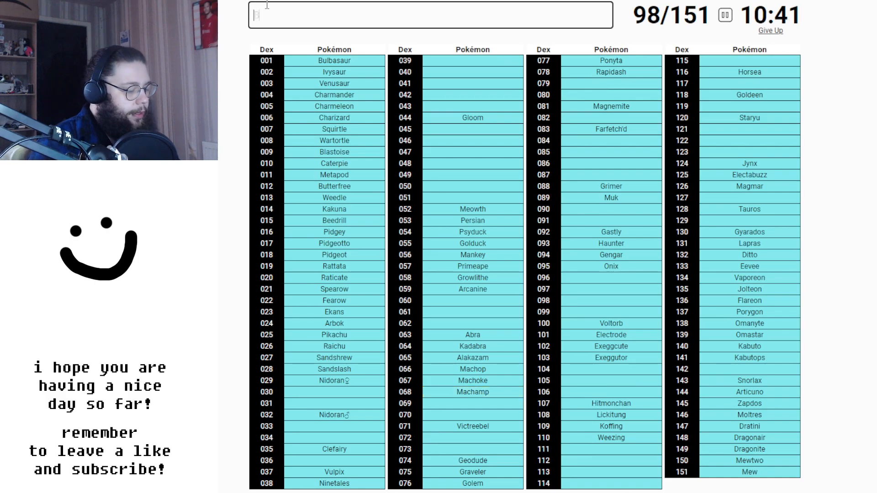
{"action": "type", "text": "Weepinbell"}
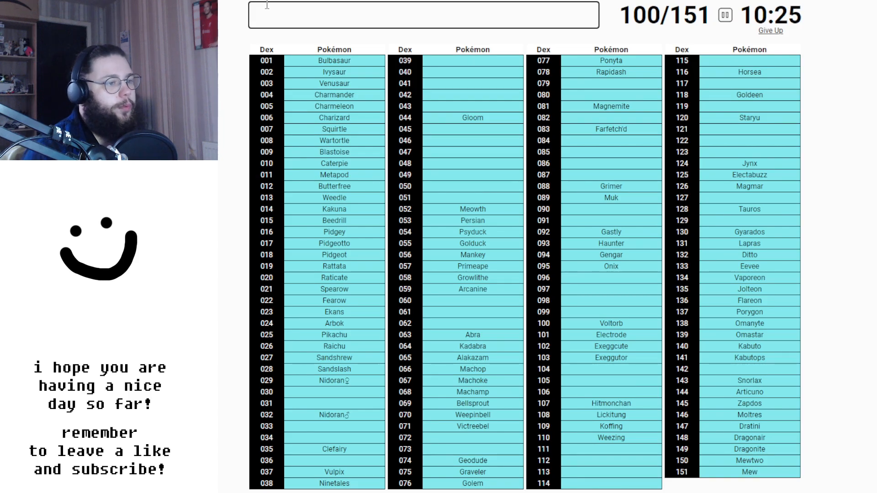
{"action": "type", "text": "SE"}
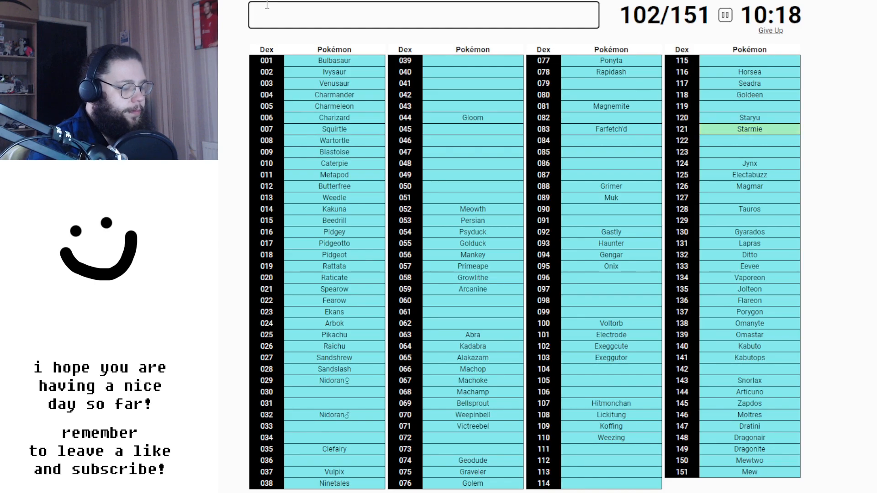
{"action": "type", "text": "MAGNE"}
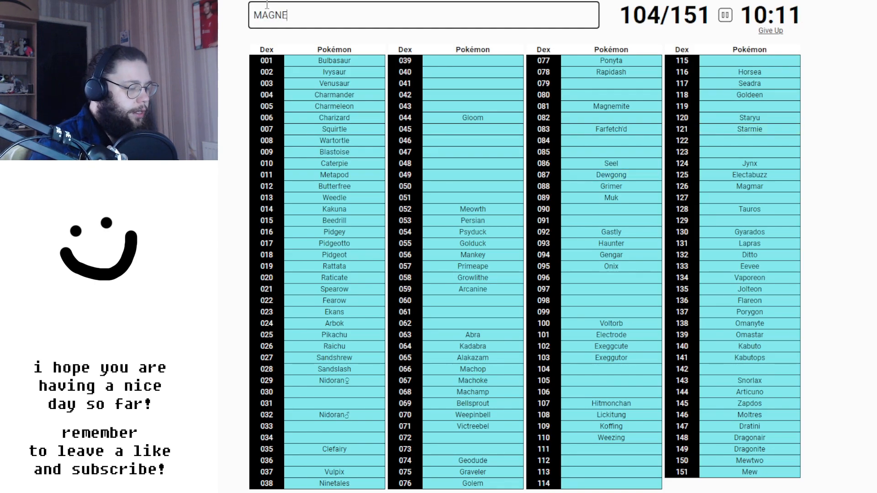
{"action": "type", "text": "HITMO"}
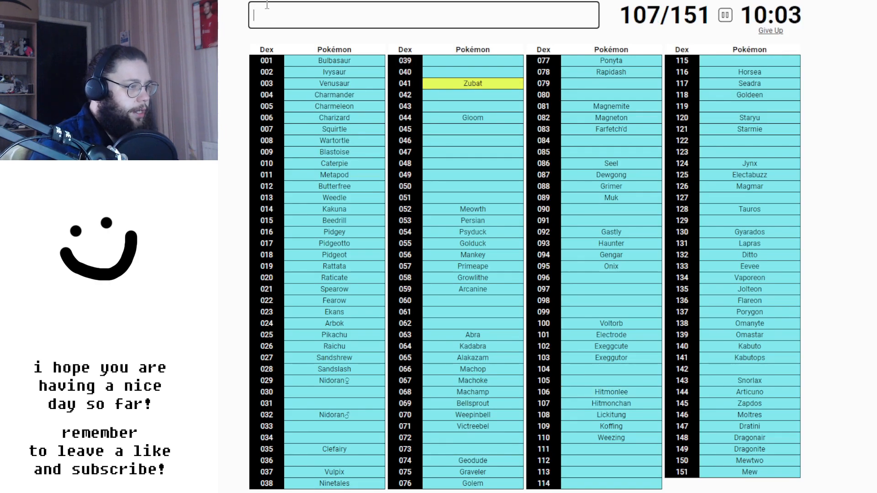
Step: Add Tentacool, Tentacruel, Oddish, Vileplume, Nidorina and Nidorino, reaching 117 of 151
{"action": "type", "text": "Tentacool"}
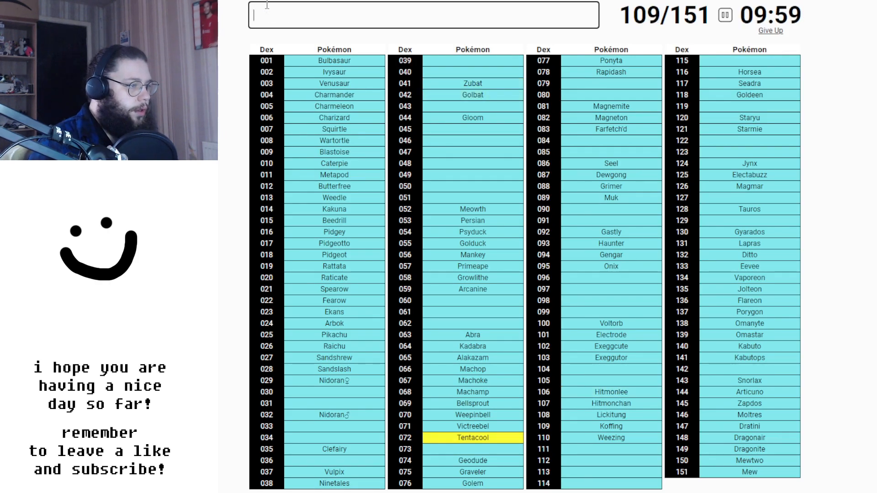
{"action": "type", "text": "Tentacruel"}
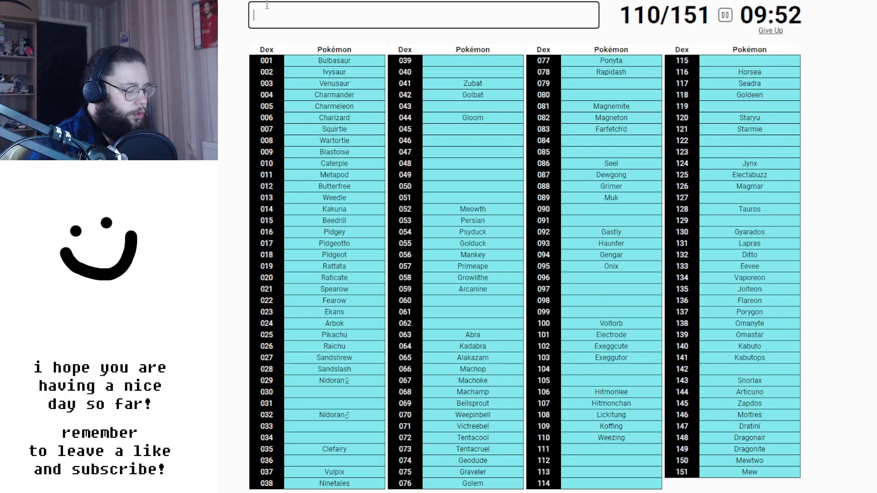
{"action": "type", "text": "Oddish"}
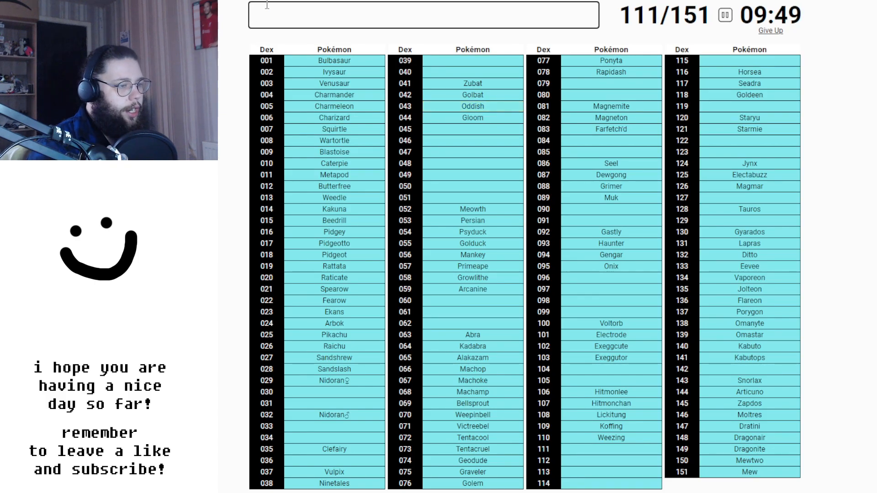
{"action": "type", "text": "VILEPLU"}
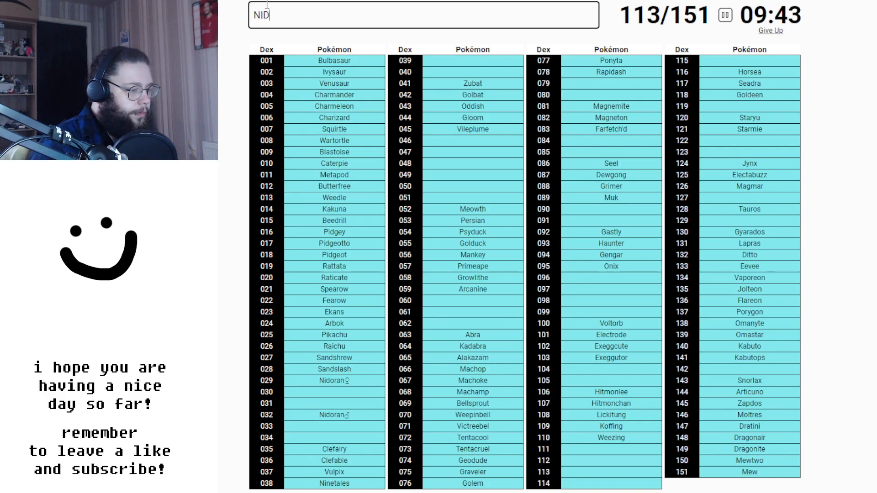
{"action": "type", "text": "O"}
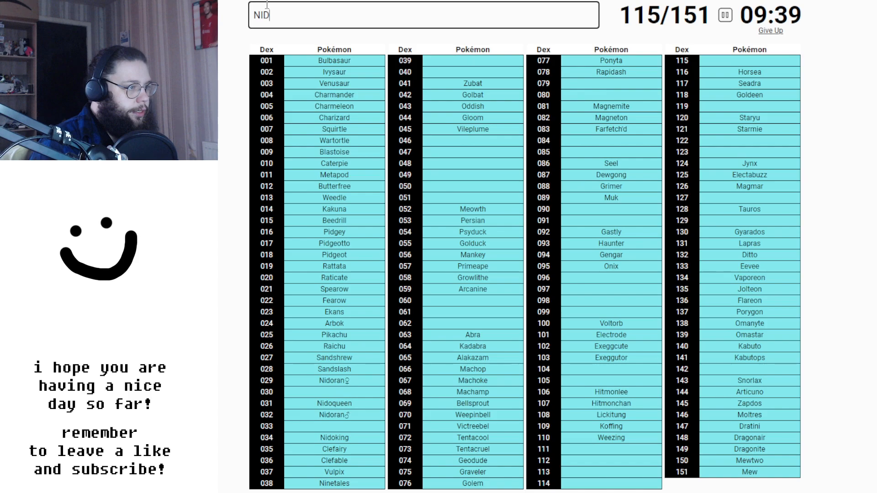
{"action": "type", "text": "Nidorina"}
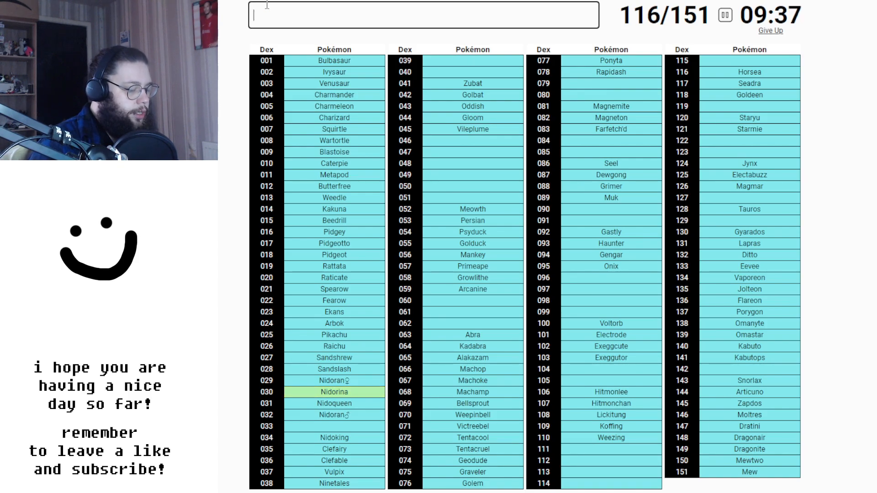
{"action": "type", "text": "Nidorino"}
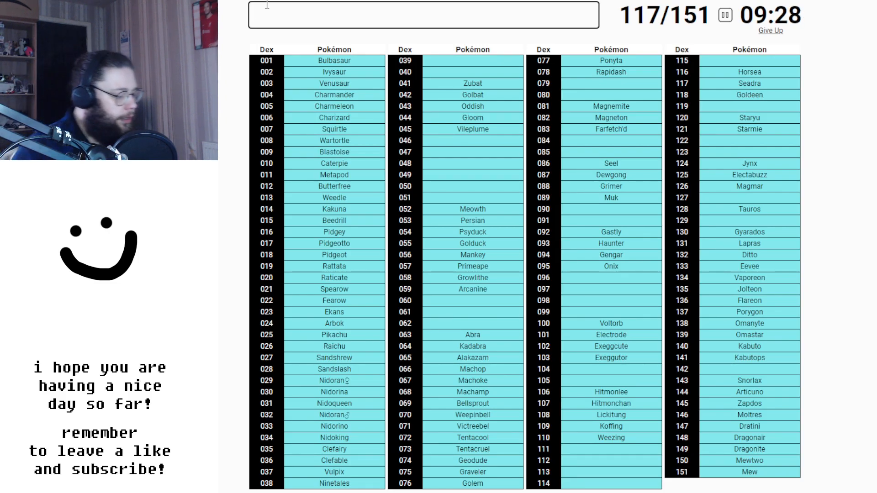
Step: Enter Scyther, Paras, Parasect, Drowzee, Chansey, Rhyhorn, Poliwag, Poliwhirl and Jigglypuff
{"action": "type", "text": "SCYTH"}
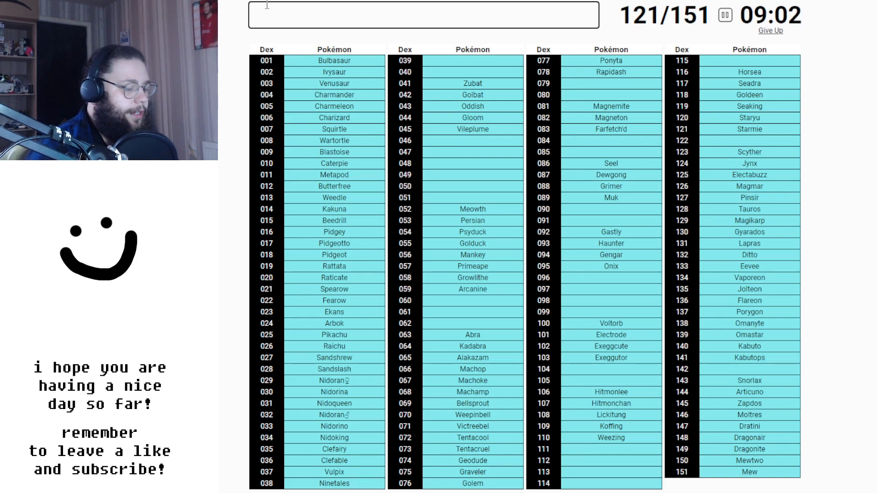
{"action": "type", "text": "Paras"}
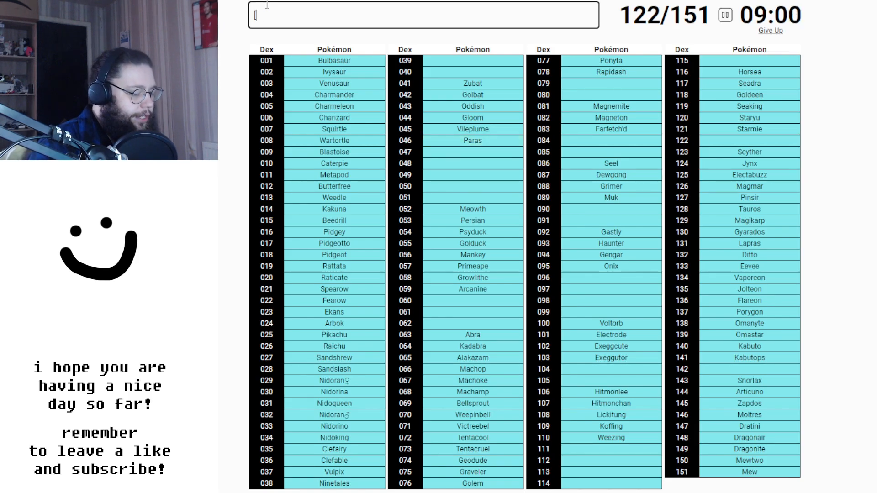
{"action": "type", "text": "Parasect"}
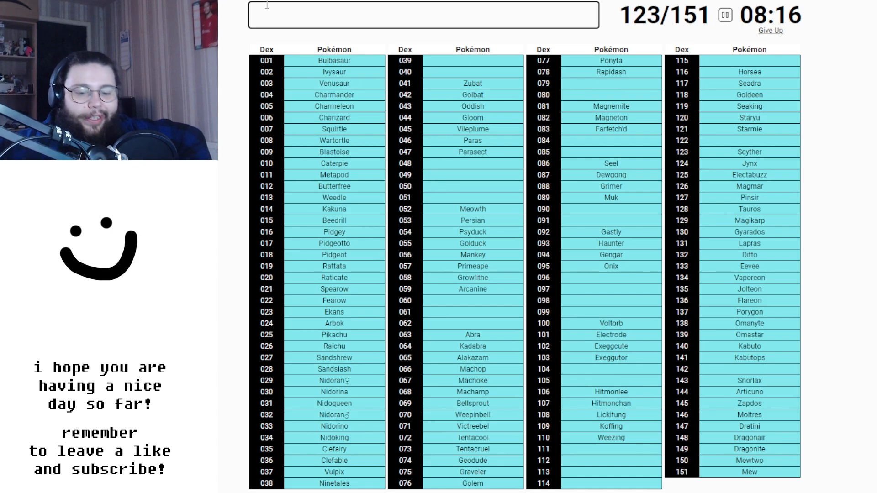
{"action": "type", "text": "DROWZ"}
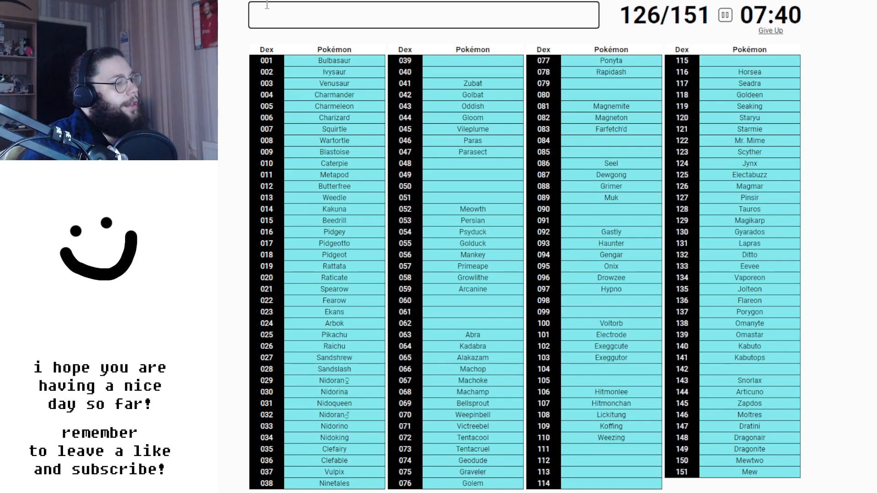
{"action": "type", "text": "VCH"}
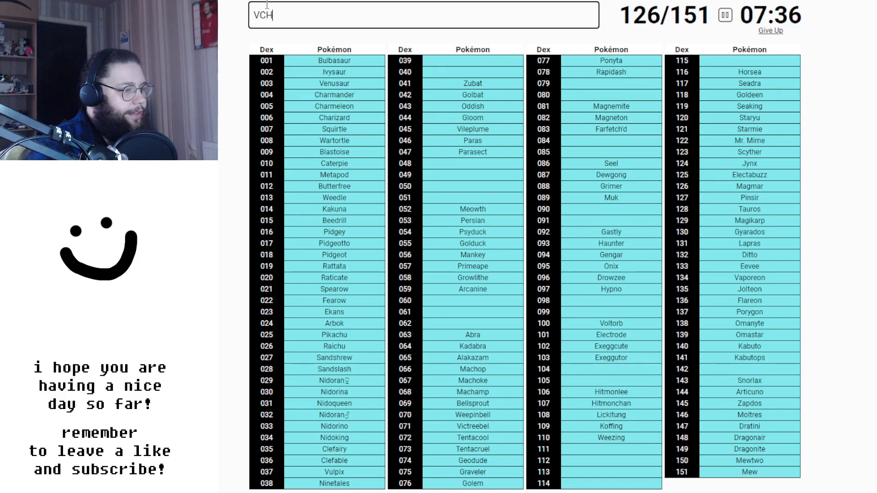
{"action": "type", "text": "Chansey"}
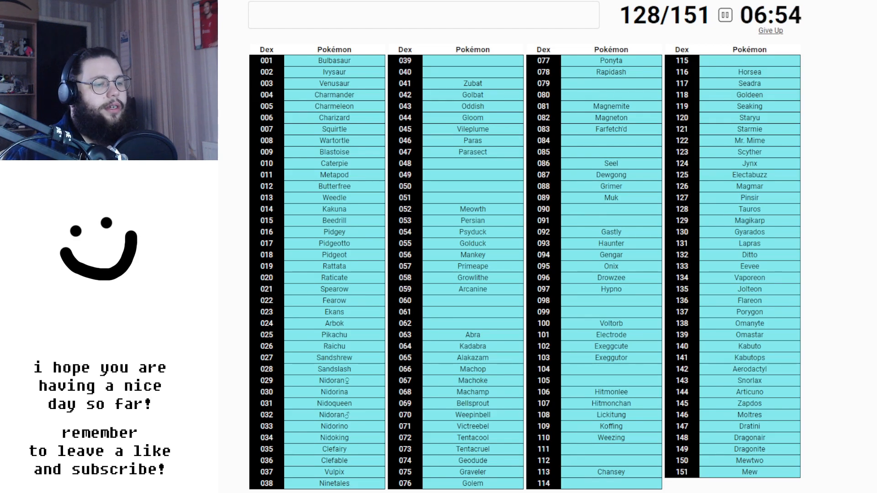
{"action": "type", "text": "RHYHPO"}
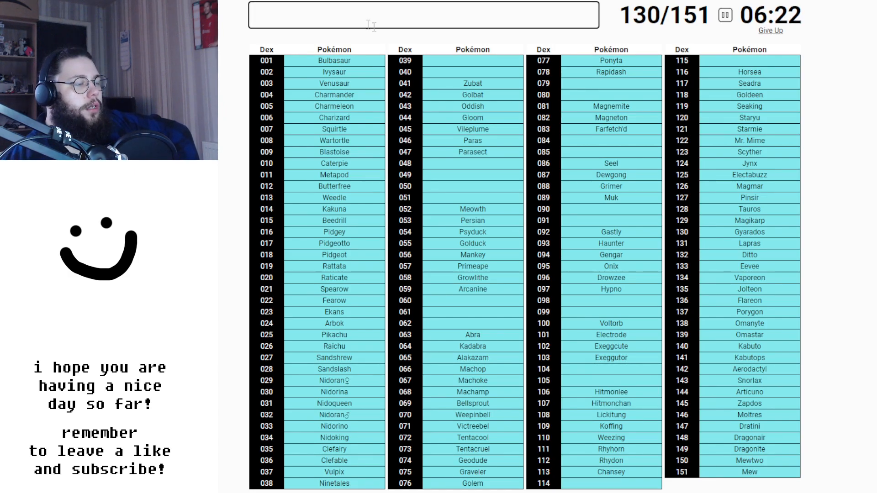
{"action": "type", "text": "POLIWA"}
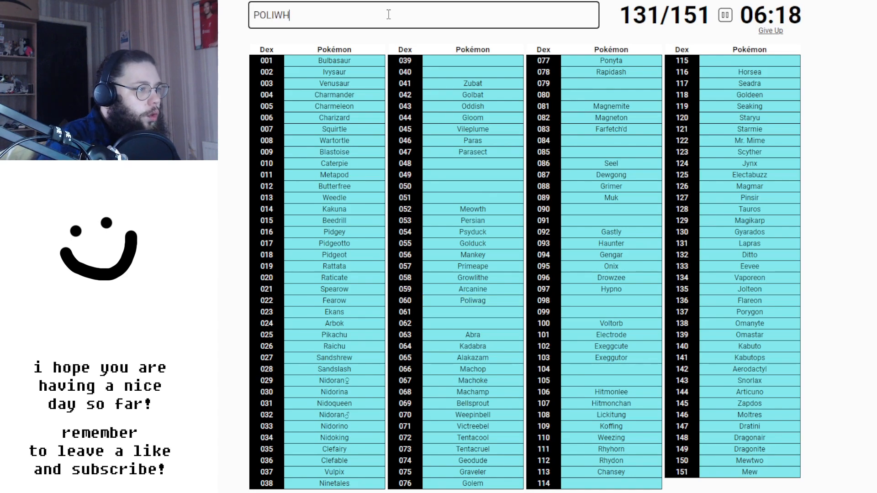
{"action": "type", "text": "POLIWHIRL"}
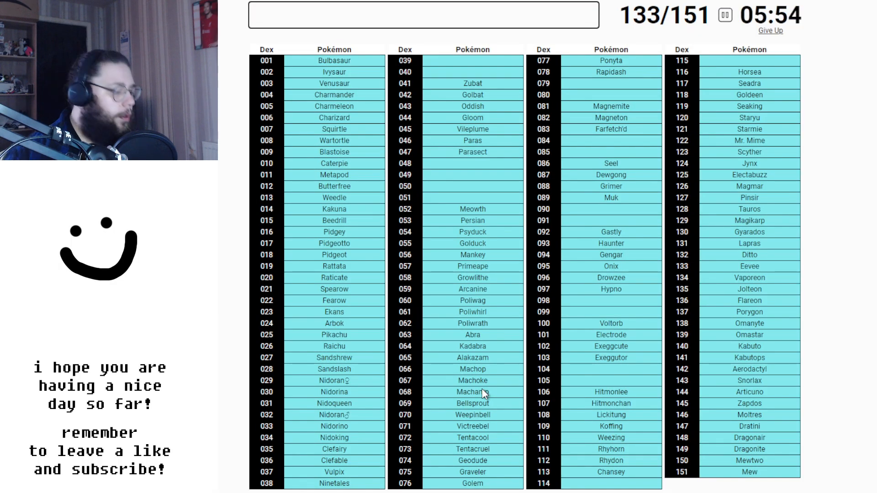
{"action": "type", "text": "JIGGLYP"}
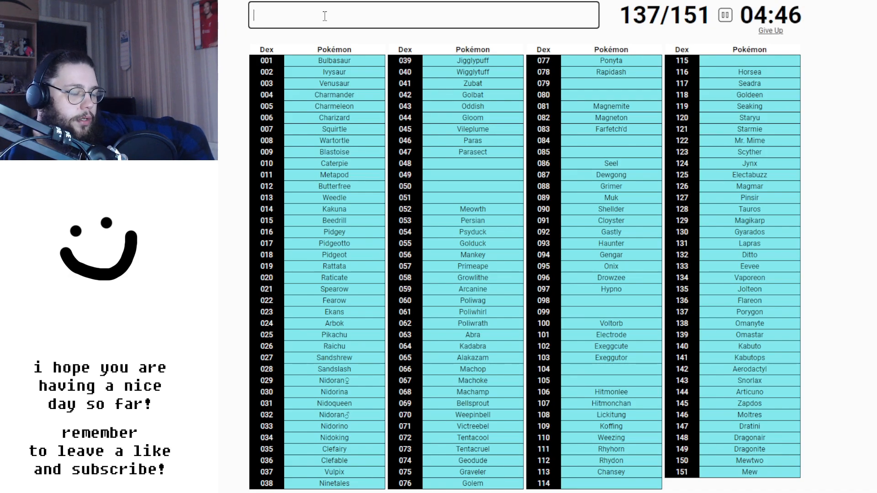
Step: Enter Kangaskhan, correcting the misspelled attempt
{"action": "type", "text": "KAGN"}
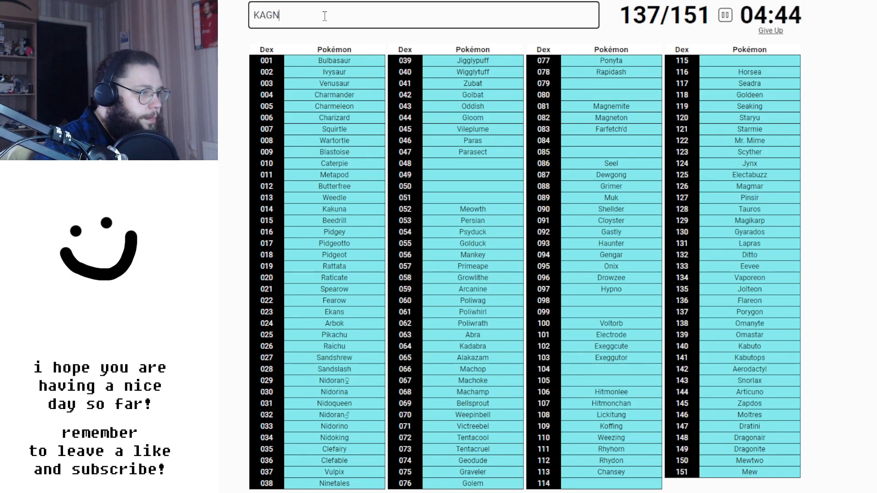
{"action": "key", "text": "Backspace"}
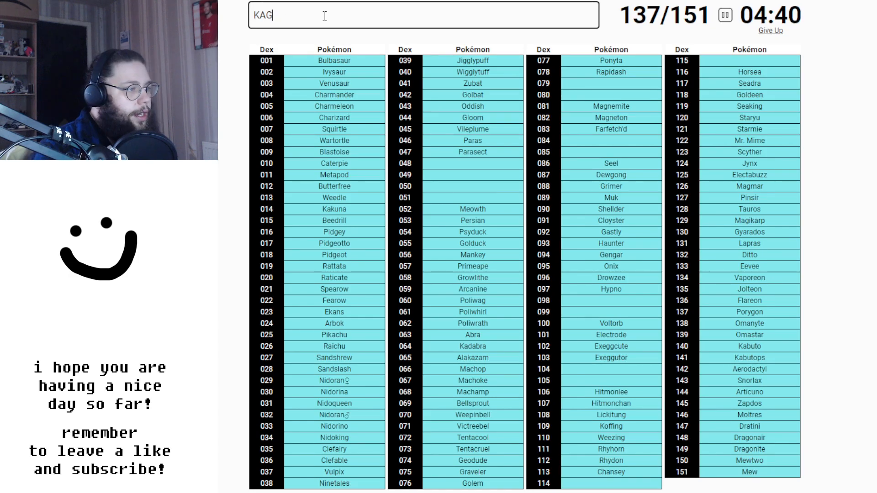
{"action": "type", "text": "Kangaskhan"}
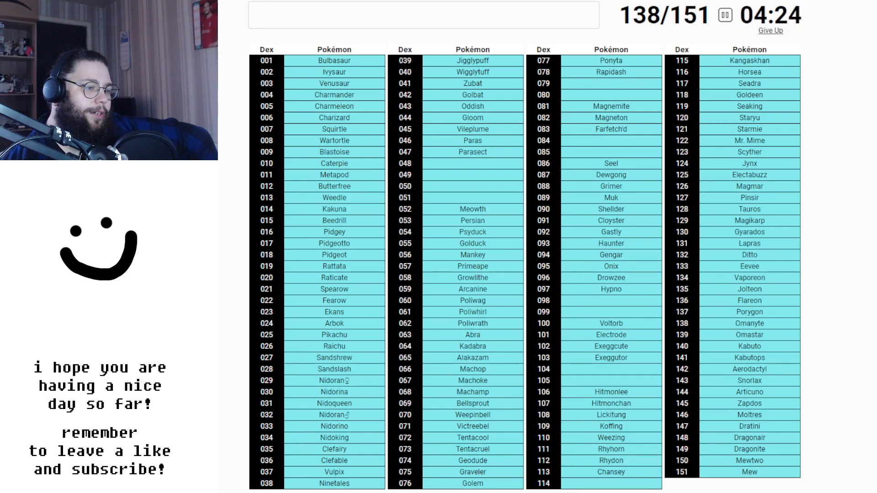
Step: Refocus the answer box and add Slowpoke, Diglett and Doduo, reaching 147 of 151
{"action": "left_click", "coordinate": [424, 15]}
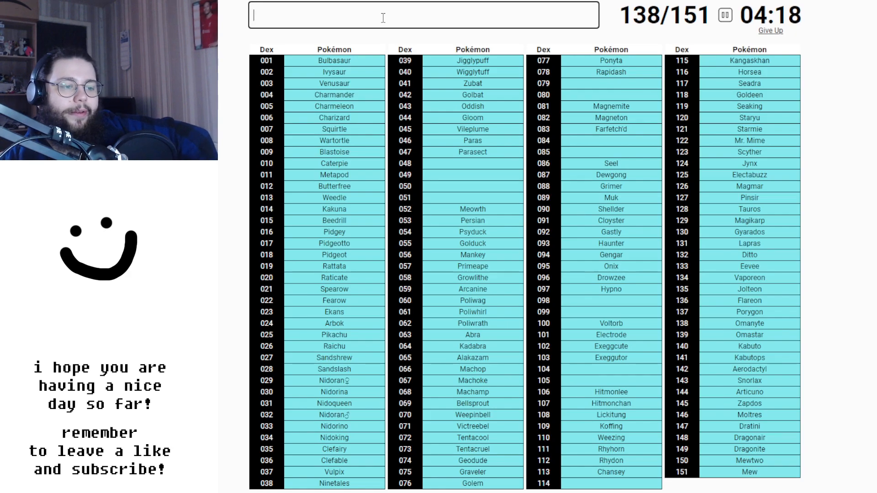
{"action": "type", "text": "SLOWO"}
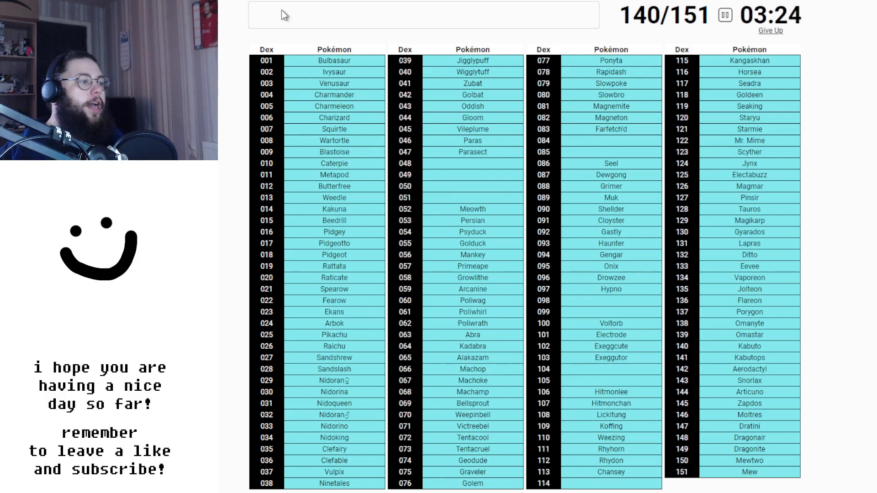
{"action": "type", "text": "DIG"}
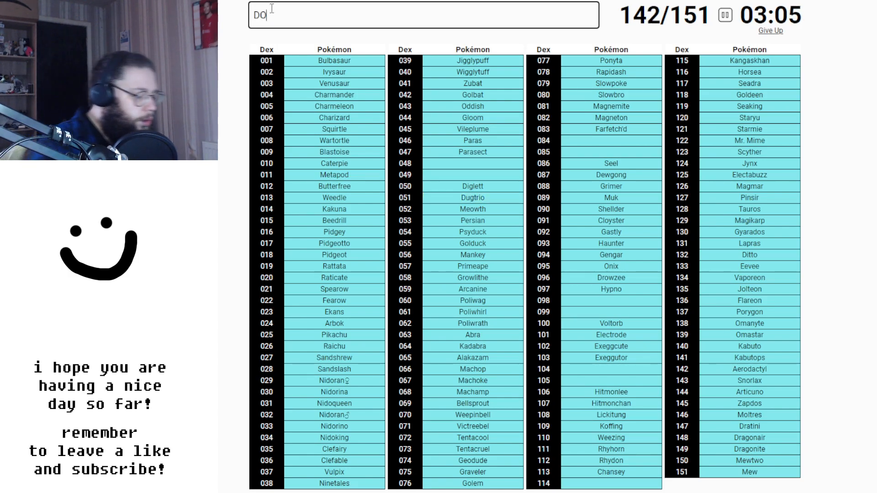
{"action": "type", "text": "Doduo"}
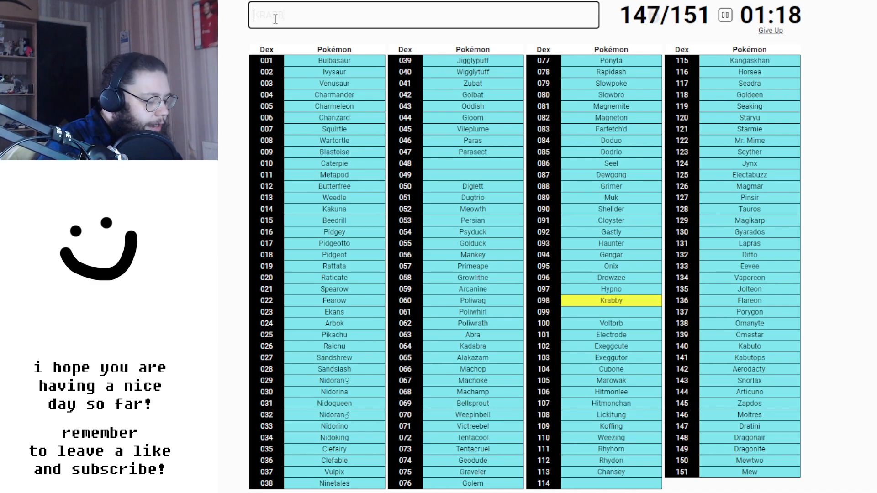
Step: Enter Kingler and Tangela
{"action": "type", "text": "Kingler"}
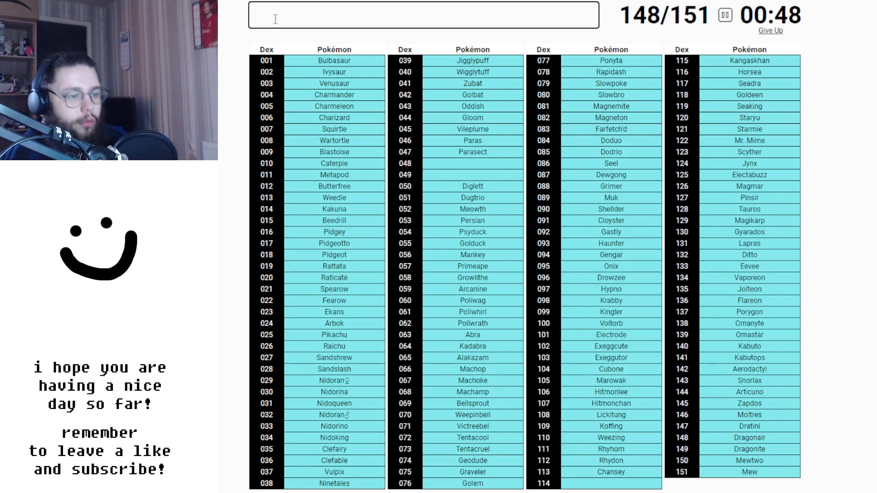
{"action": "type", "text": "Tangela"}
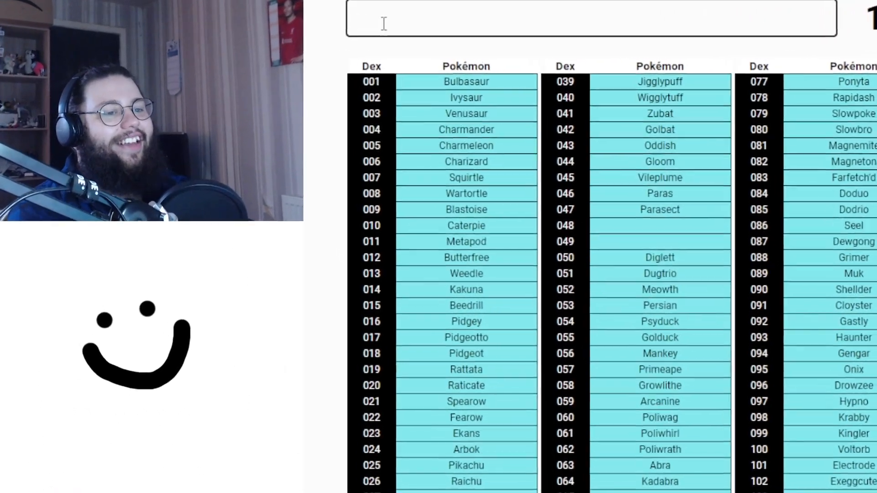
Step: Enter Venonat and Venomoth for 151/151, then scroll the results grid
{"action": "type", "text": "VENOT"}
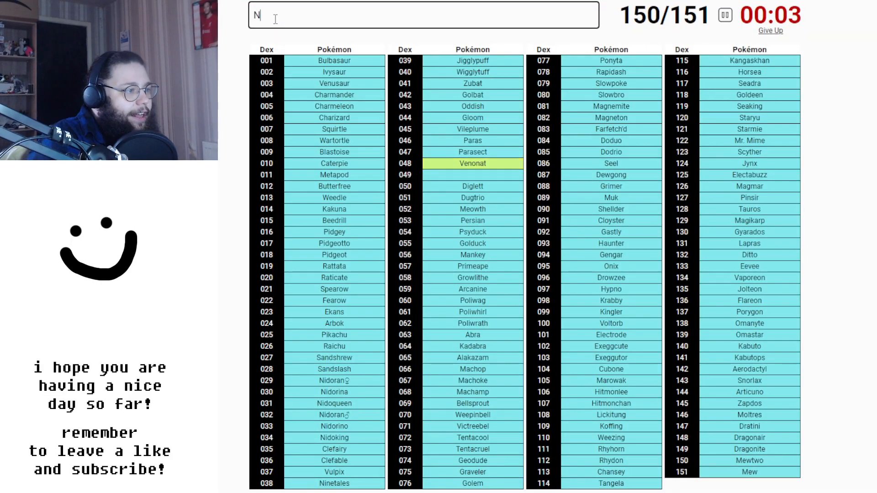
{"action": "type", "text": "Venomoth"}
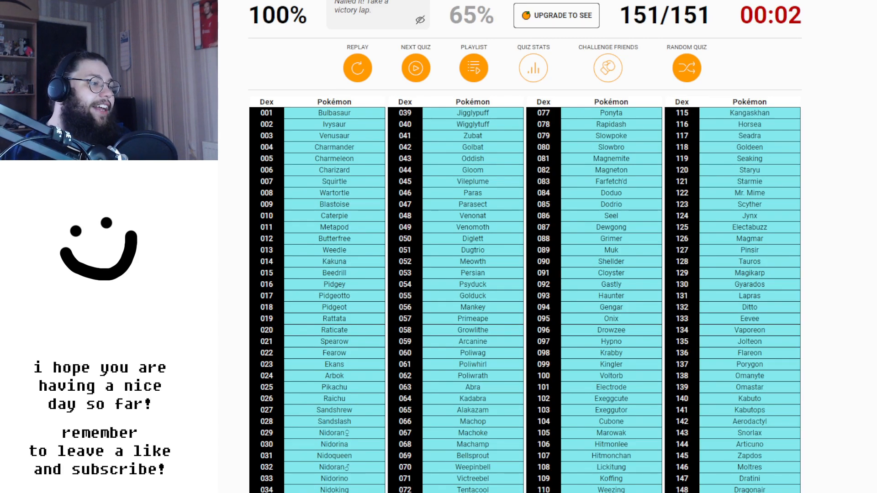
{"action": "scroll", "scroll_direction": "down", "scroll_amount": 3}
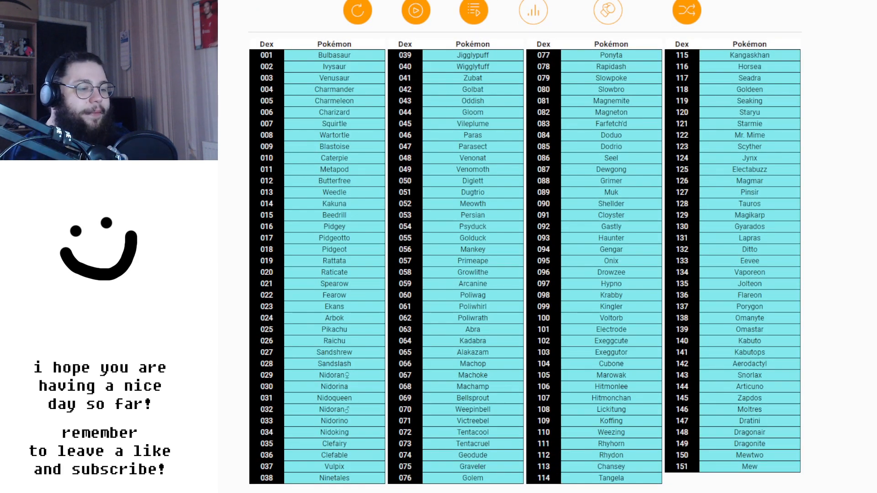